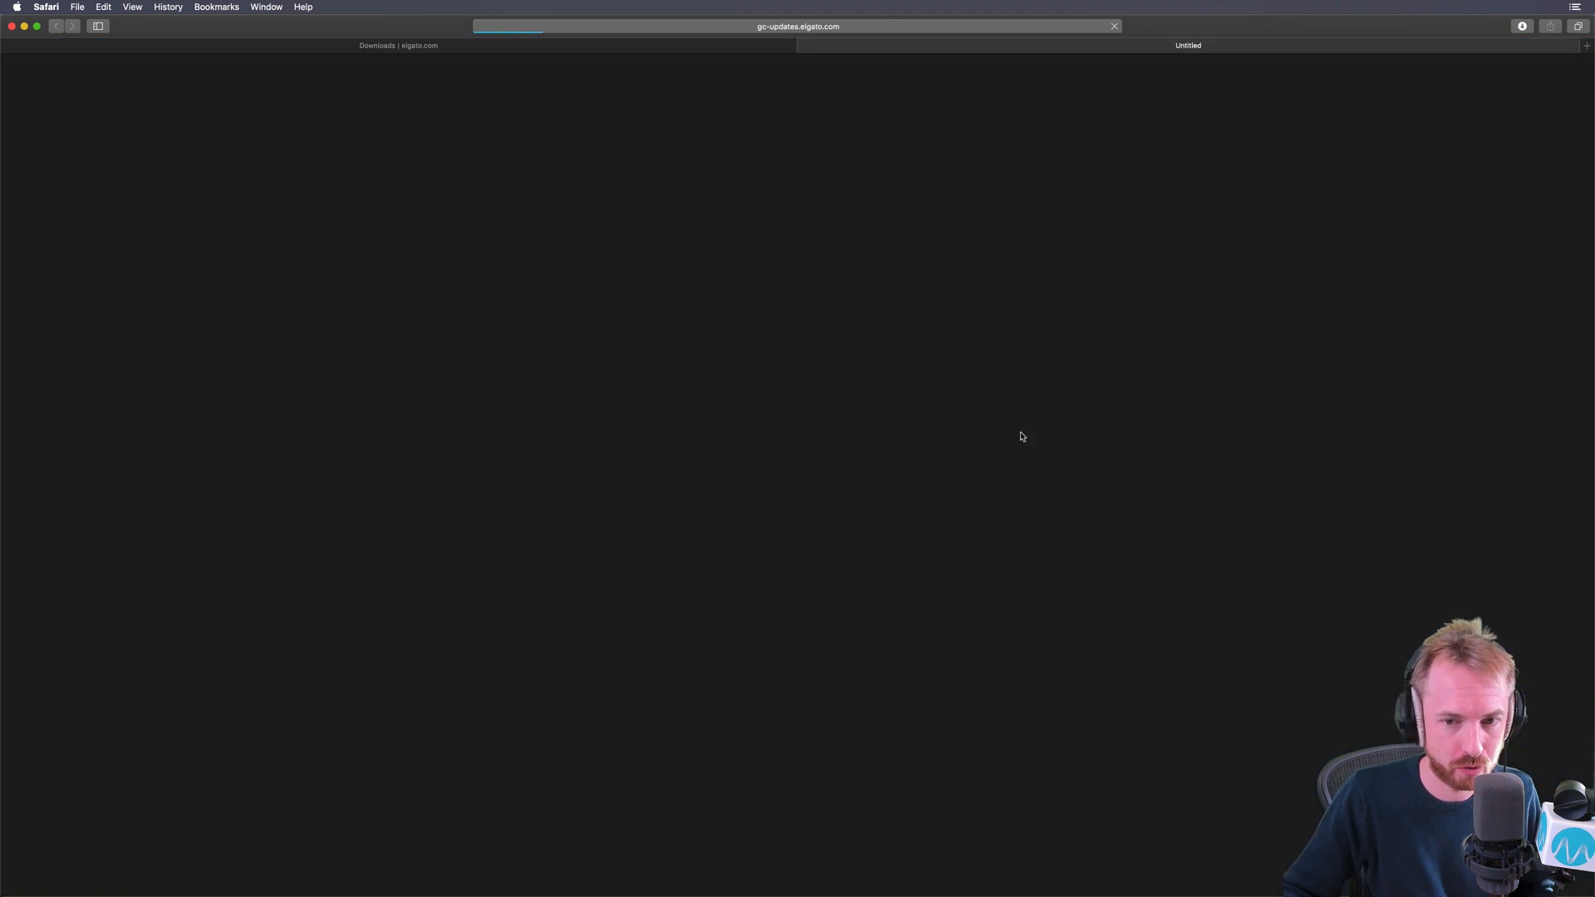
# Step: Follow the download link to Elgato's gc-updates site in a new tab
pyautogui.click(981, 434)
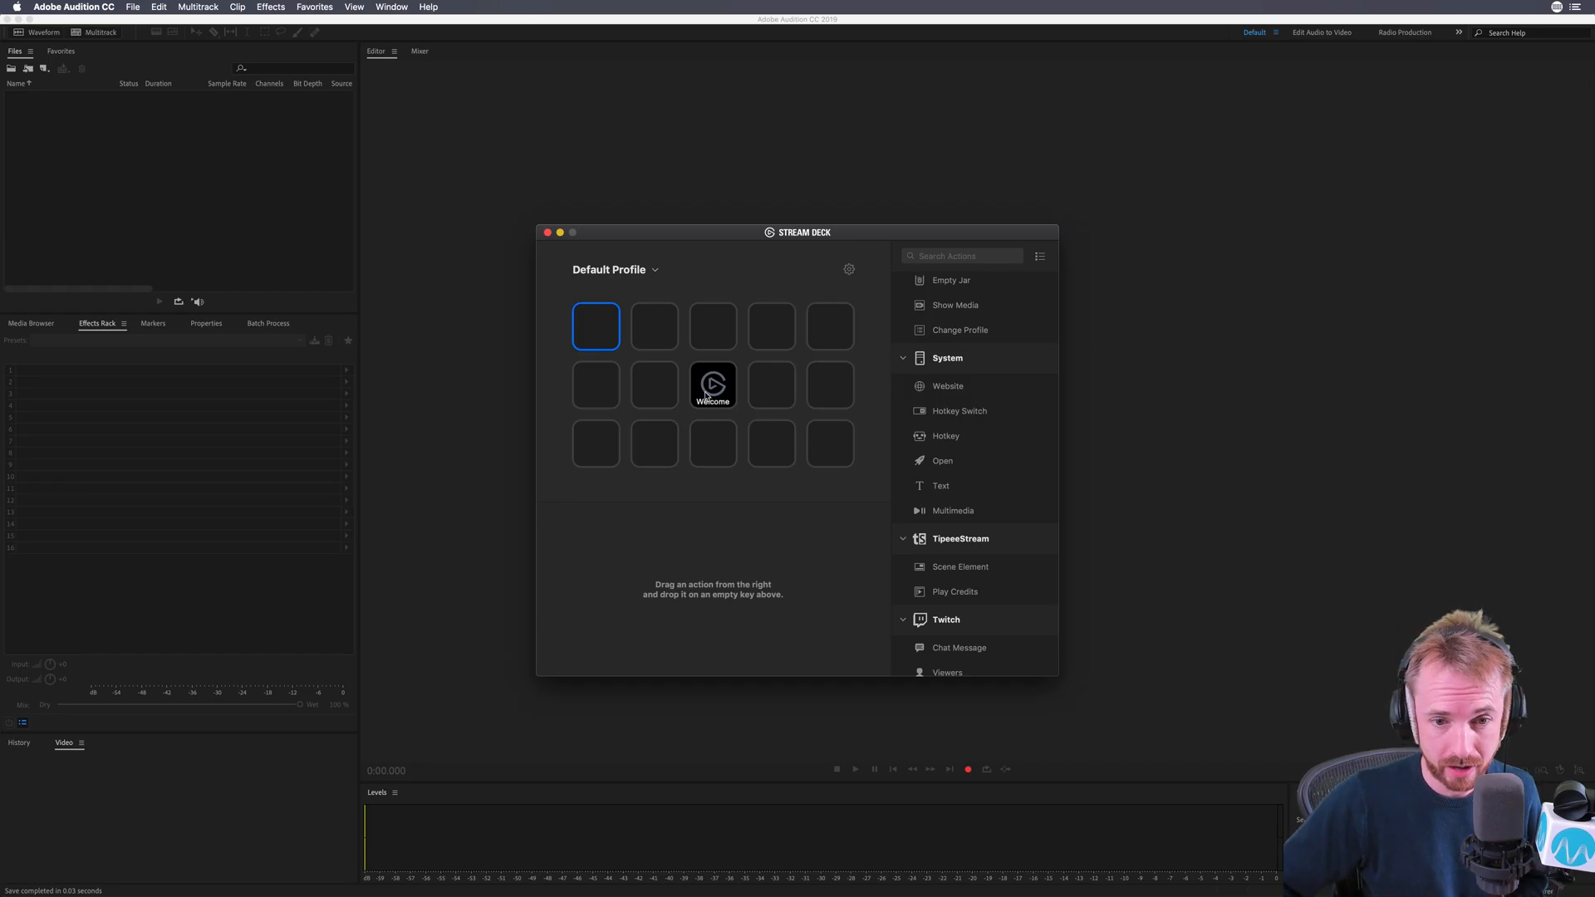
pyautogui.moveTo(944, 346)
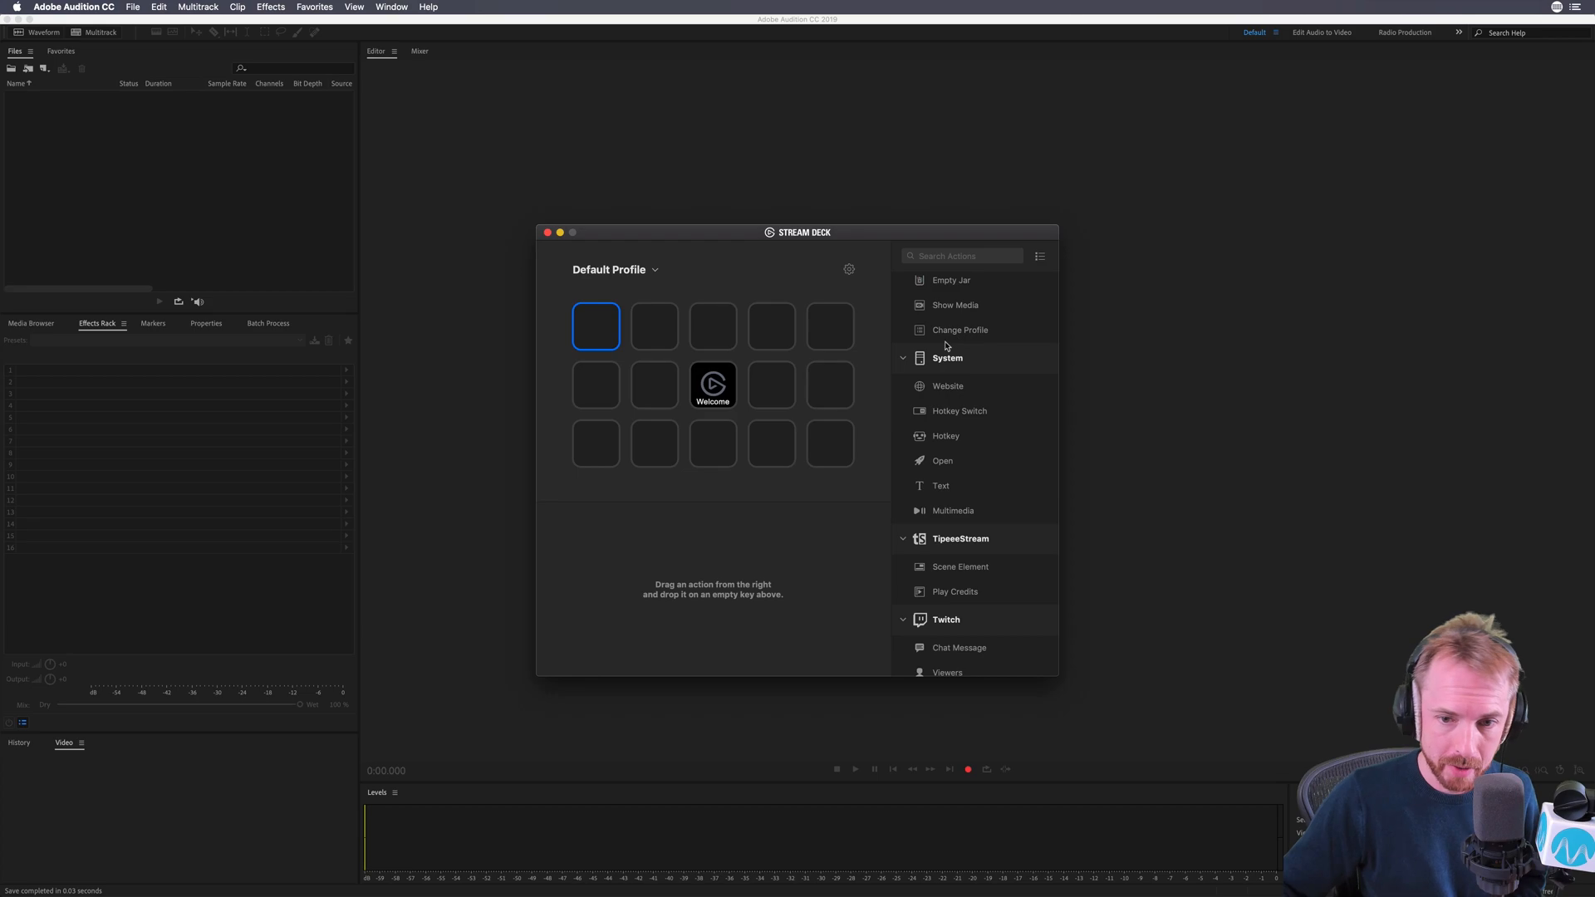
pyautogui.moveTo(969, 373)
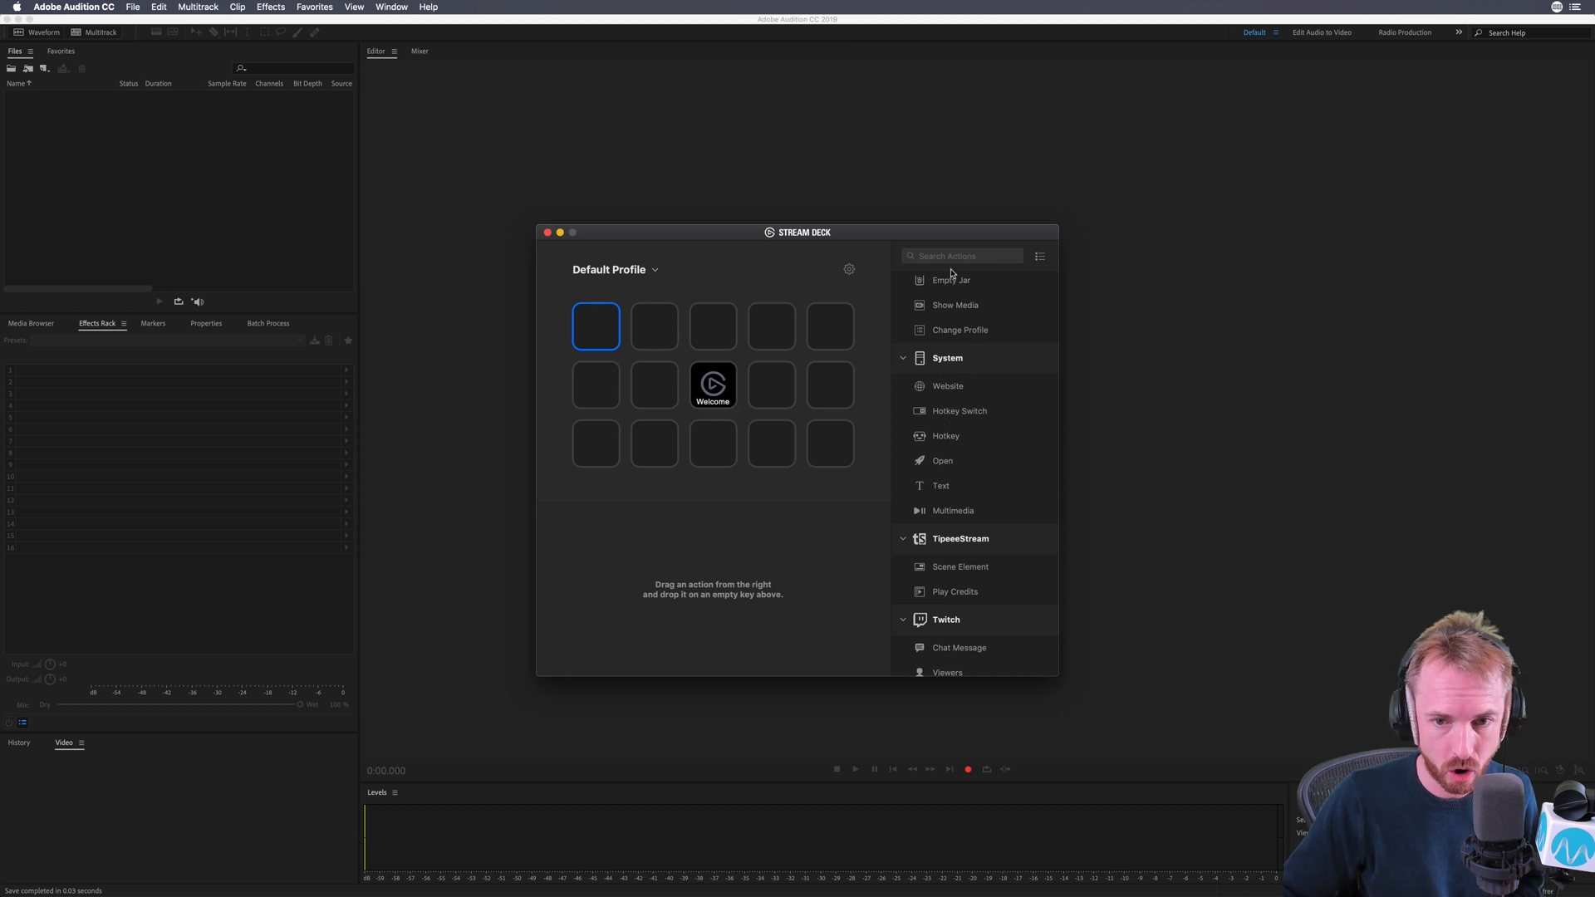
# Step: Filter the Stream Deck actions list by 'hotkey' to show only hotkey actions
pyautogui.write('hotkey')
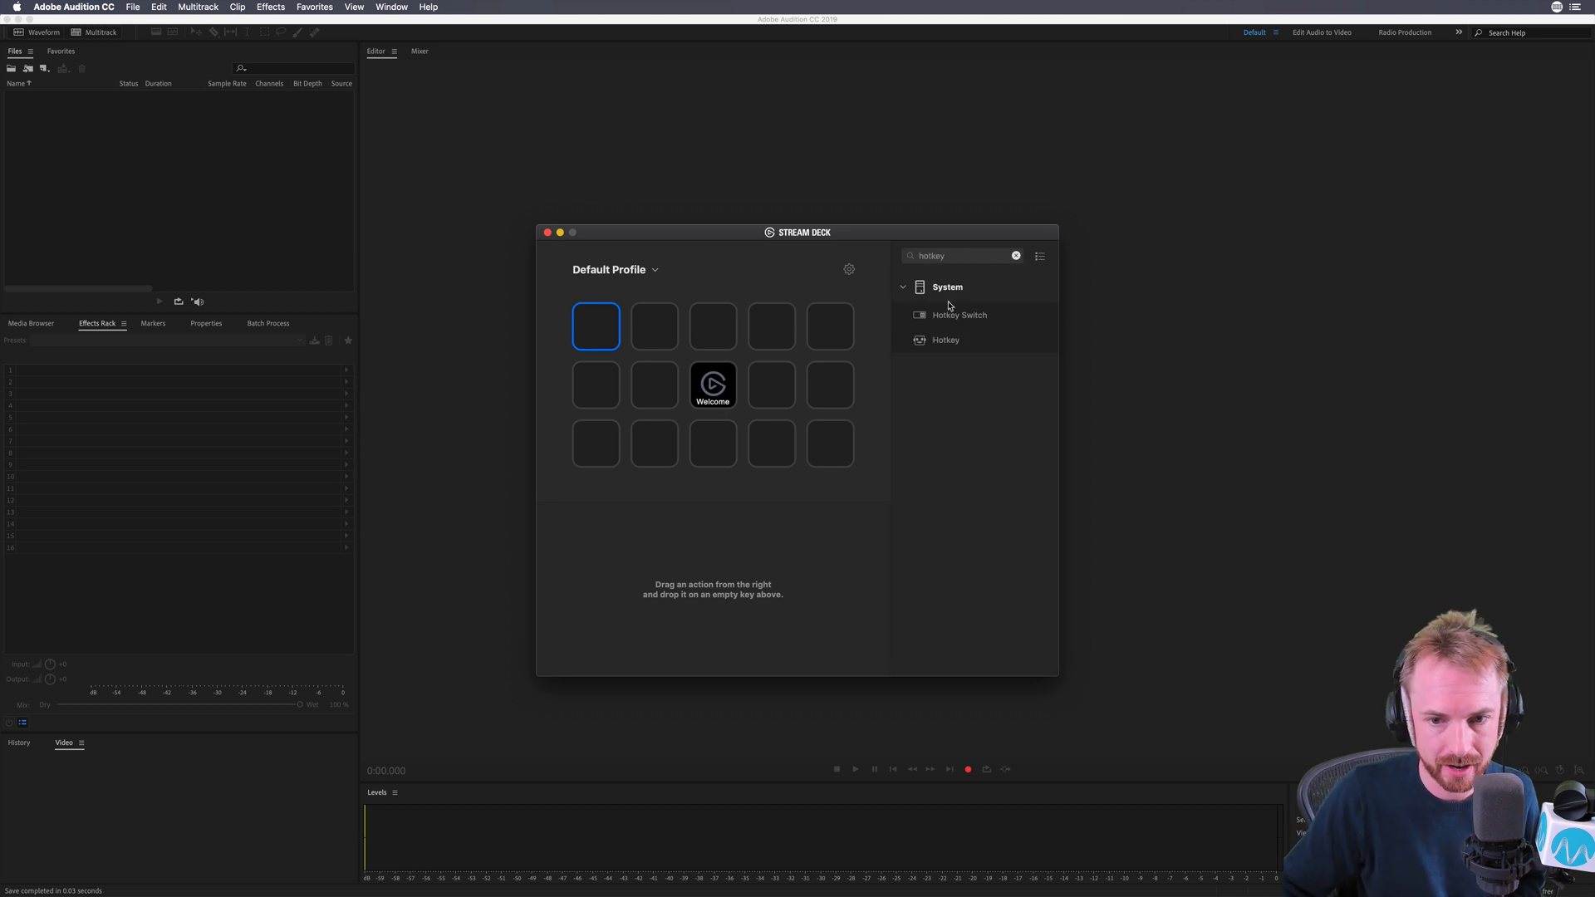
# Step: Assign a Hotkey action sending Space to the first key and title it 'Play'
pyautogui.moveTo(944, 339); pyautogui.dragTo(597, 325)
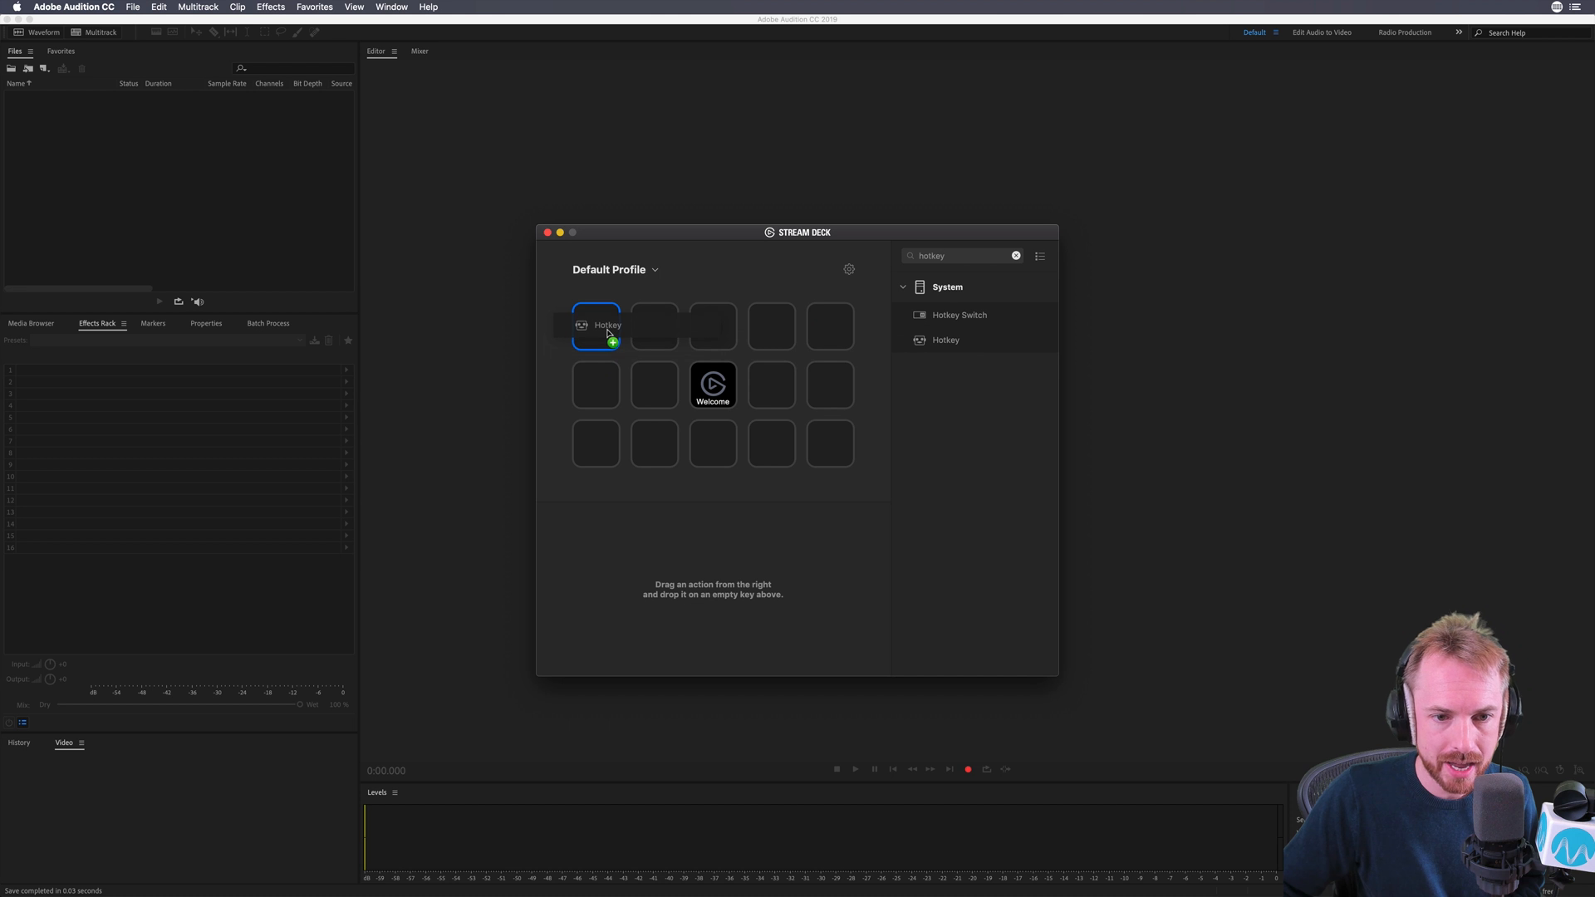
pyautogui.click(595, 326)
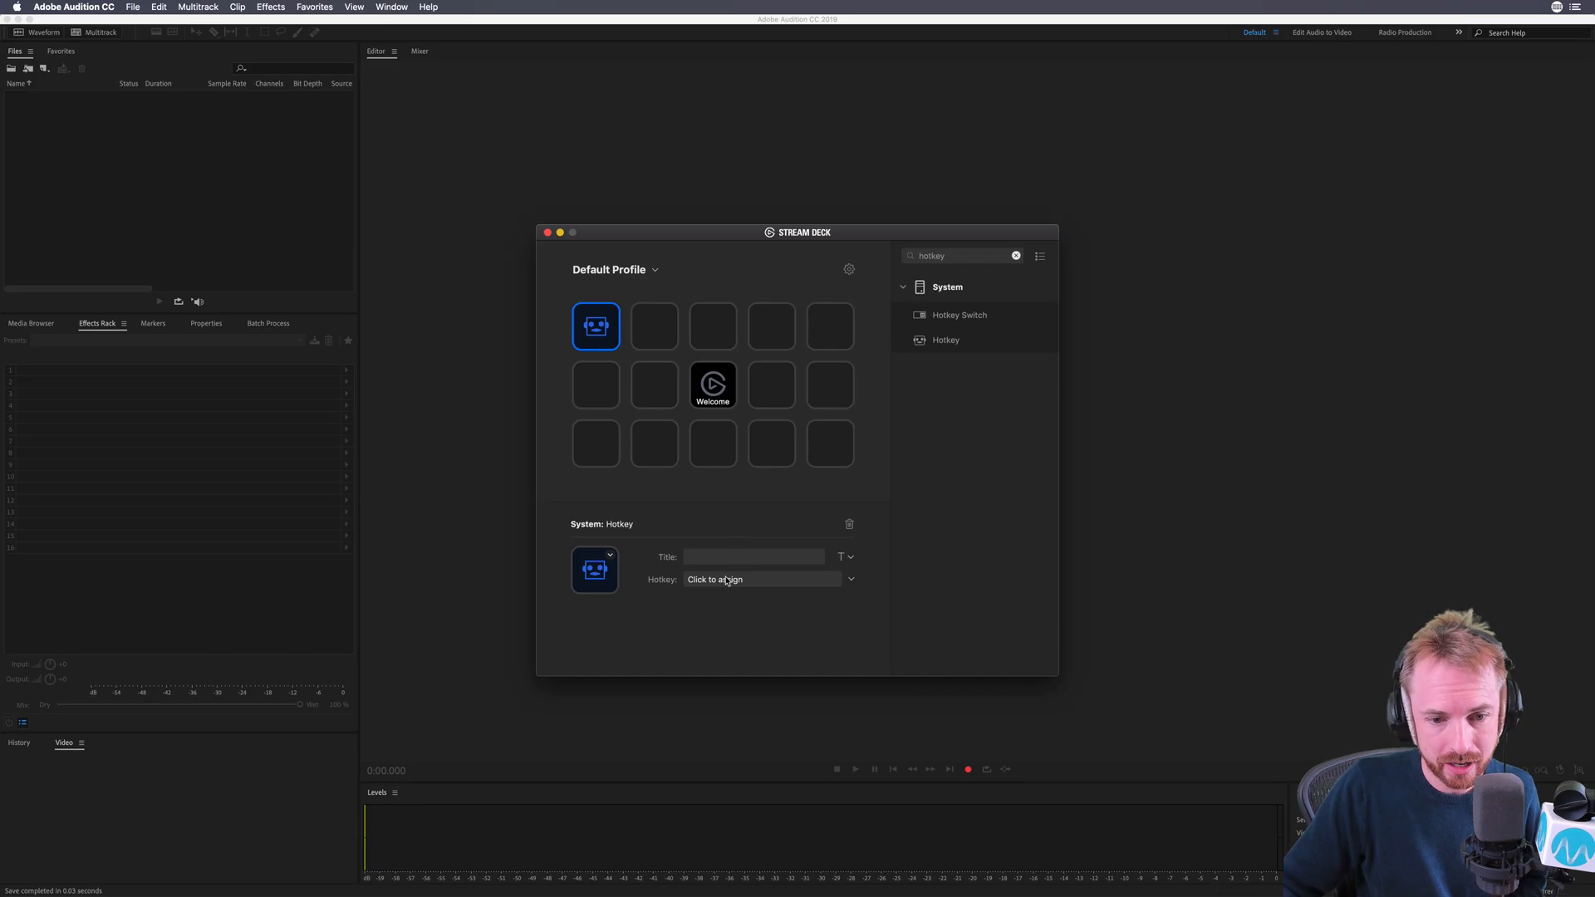
pyautogui.click(757, 578)
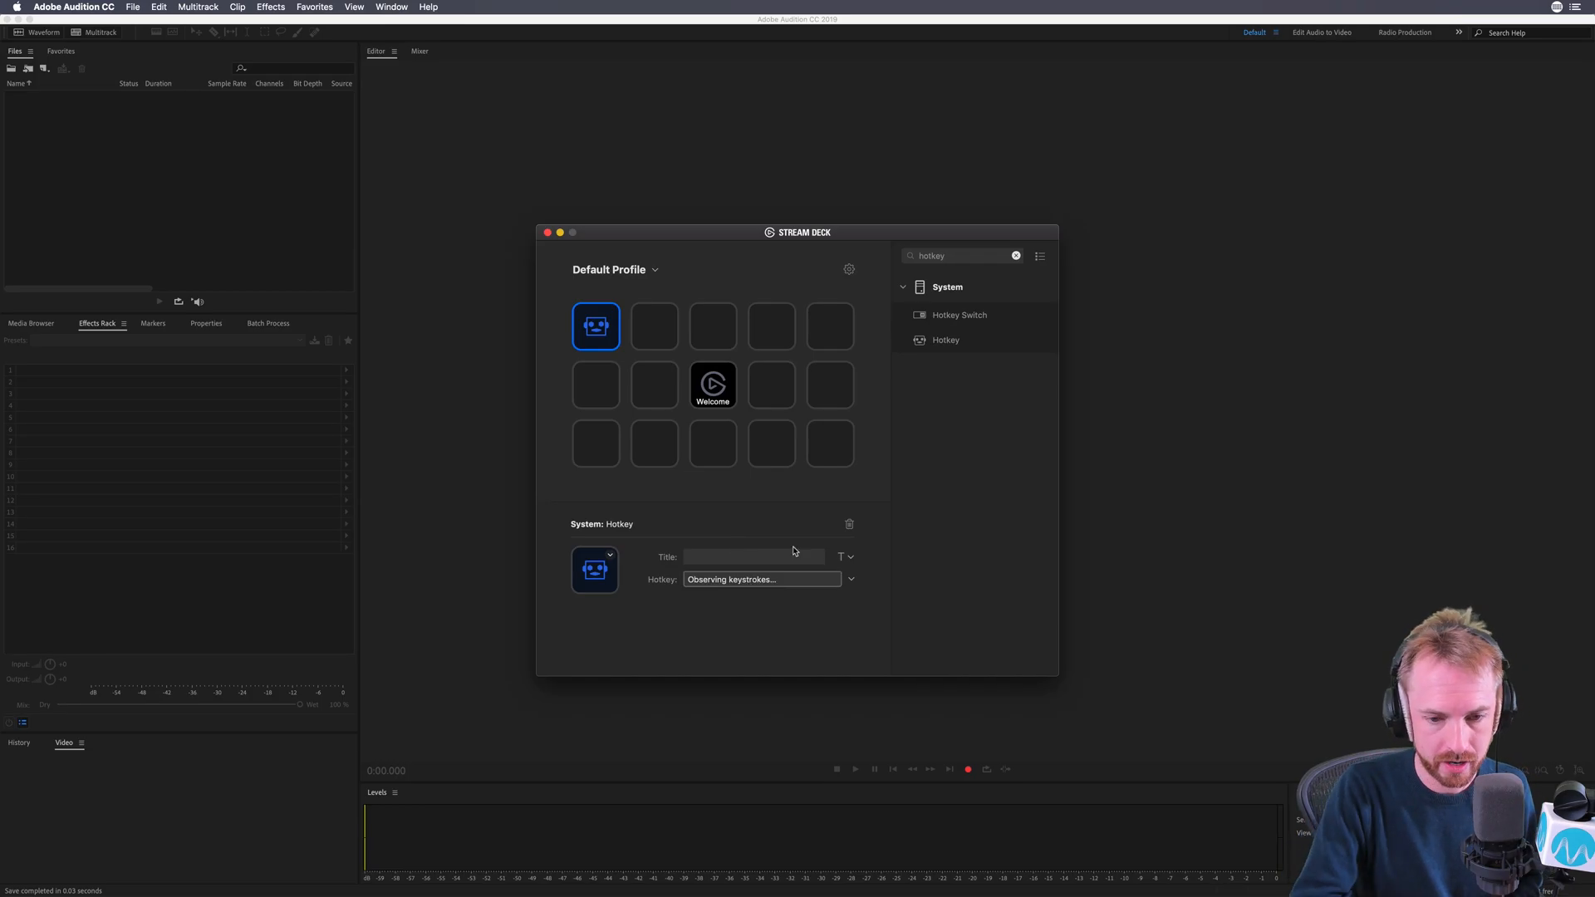
pyautogui.press('space')
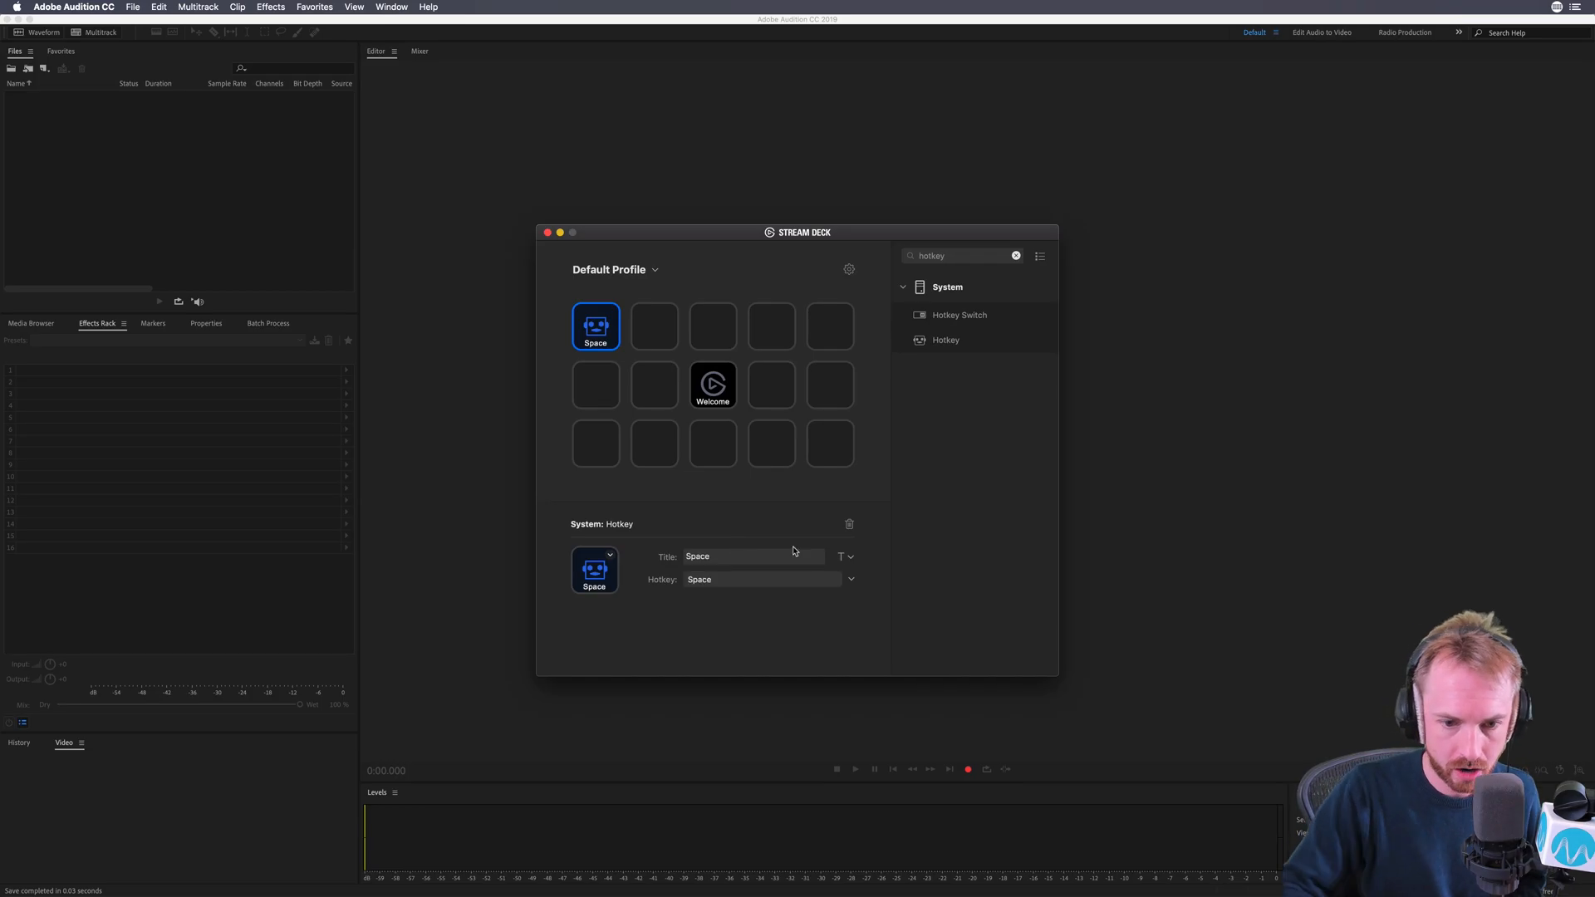
pyautogui.write('Play')
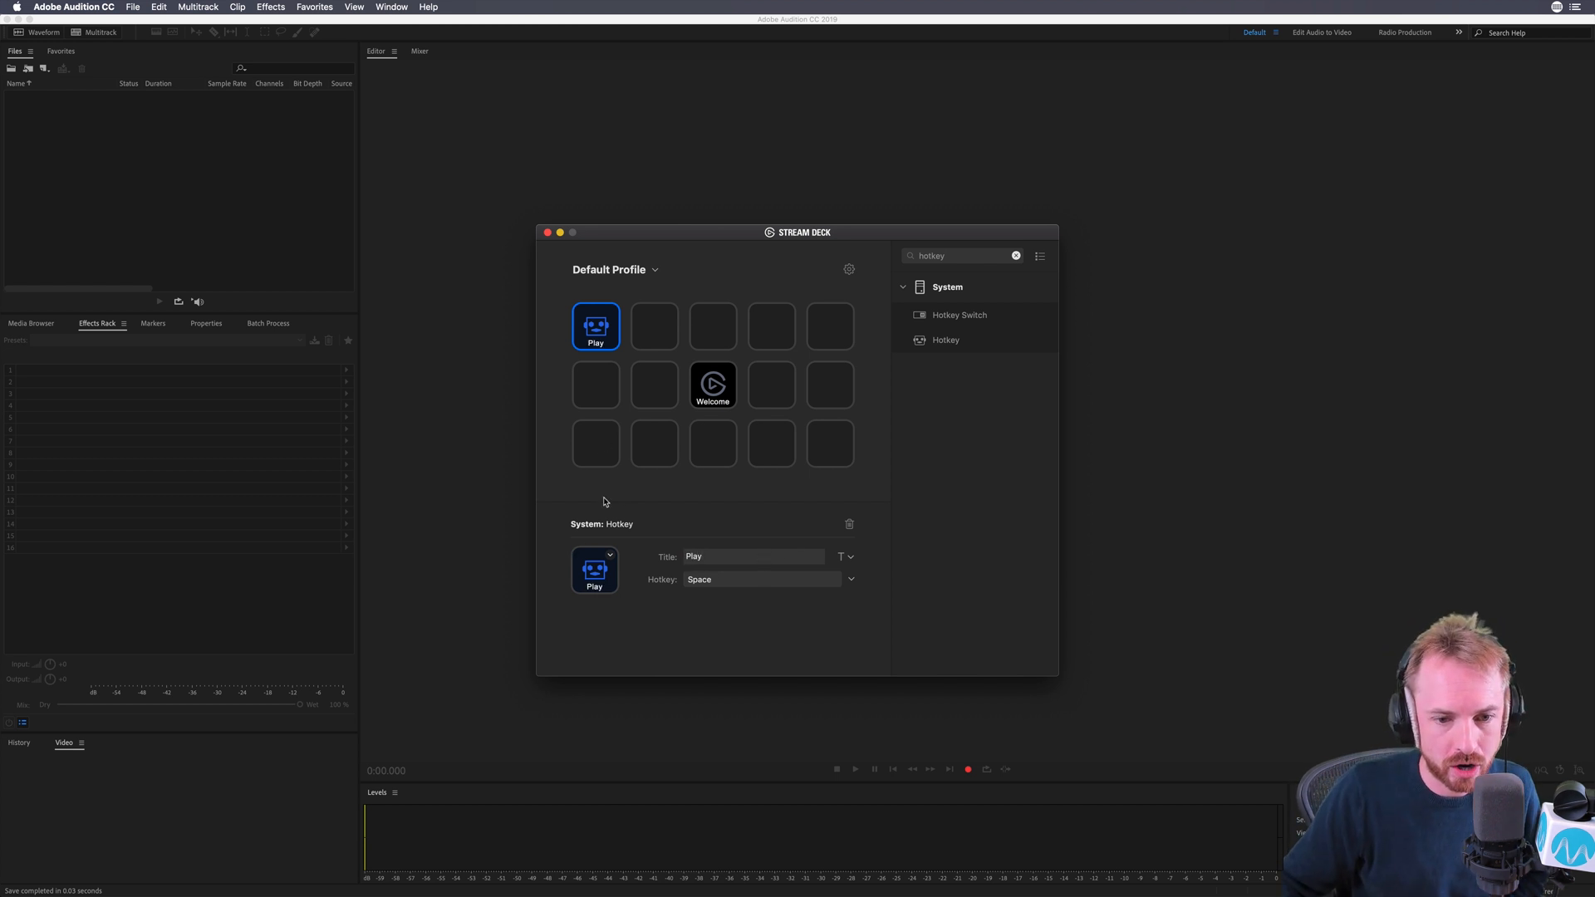
pyautogui.click(609, 555)
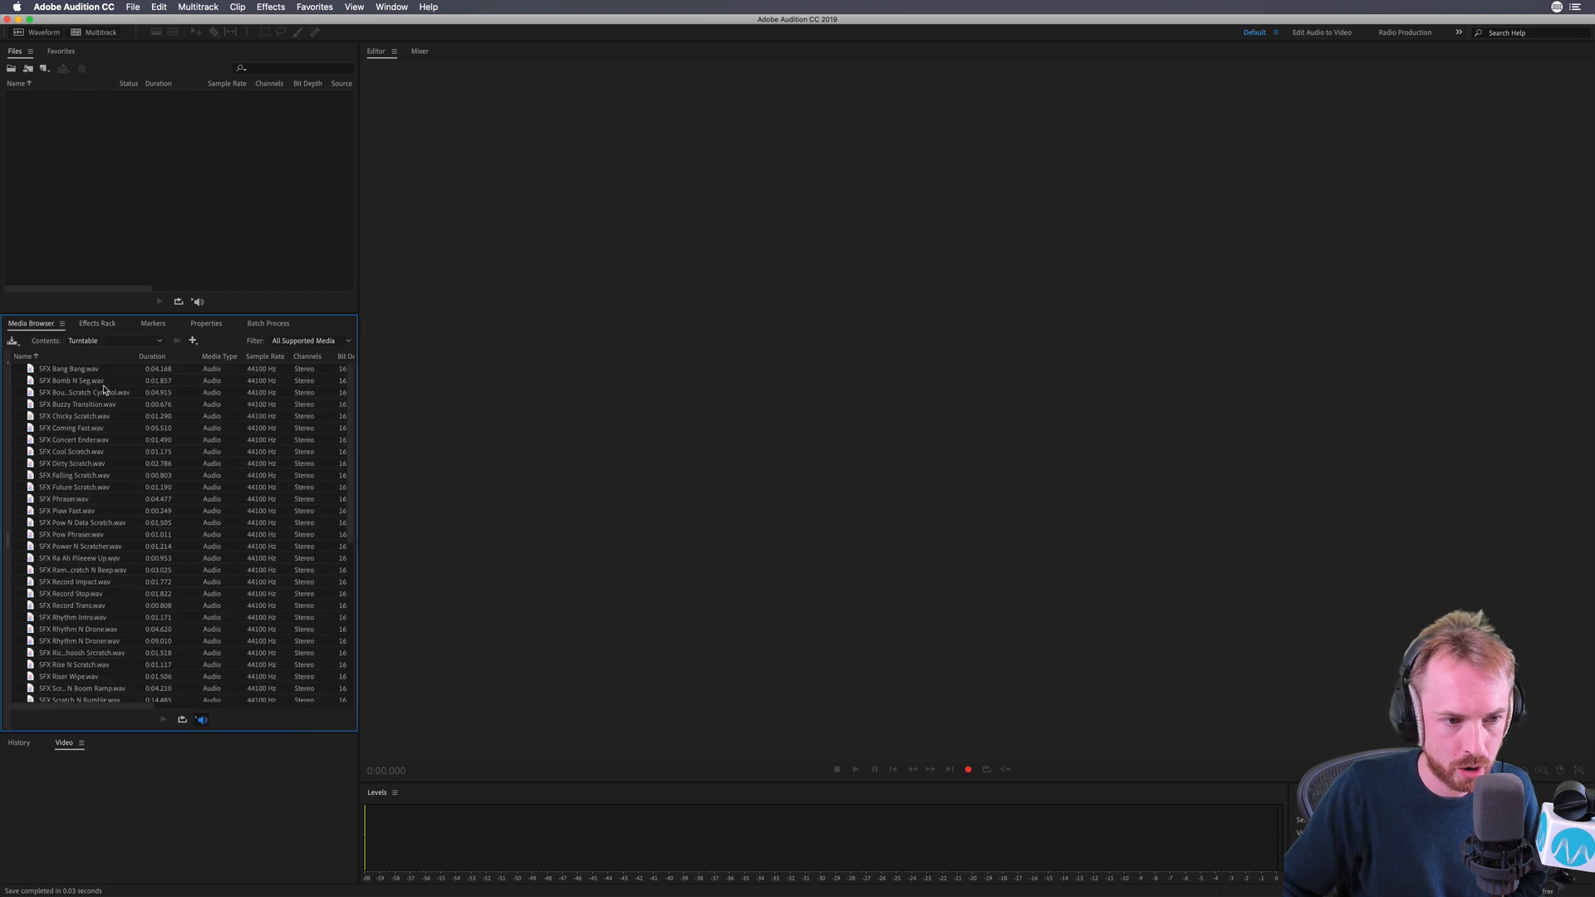
pyautogui.moveTo(92, 377)
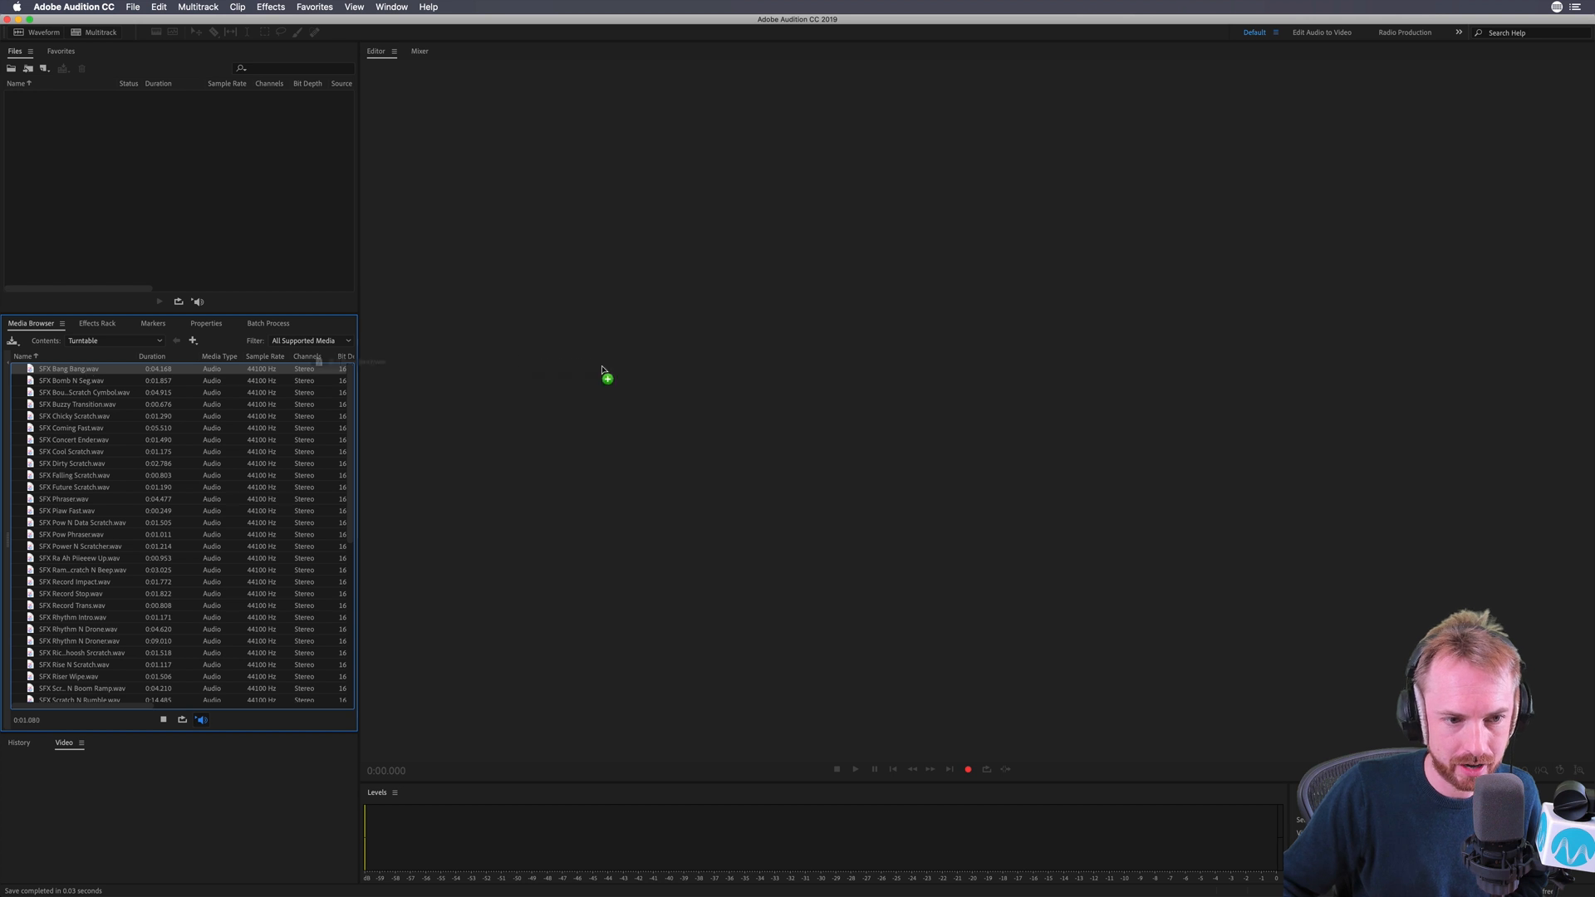
# Step: Load SFX Bang Bang.wav into the waveform editor and test playback twice with play and stop
pyautogui.doubleClick(68, 369)
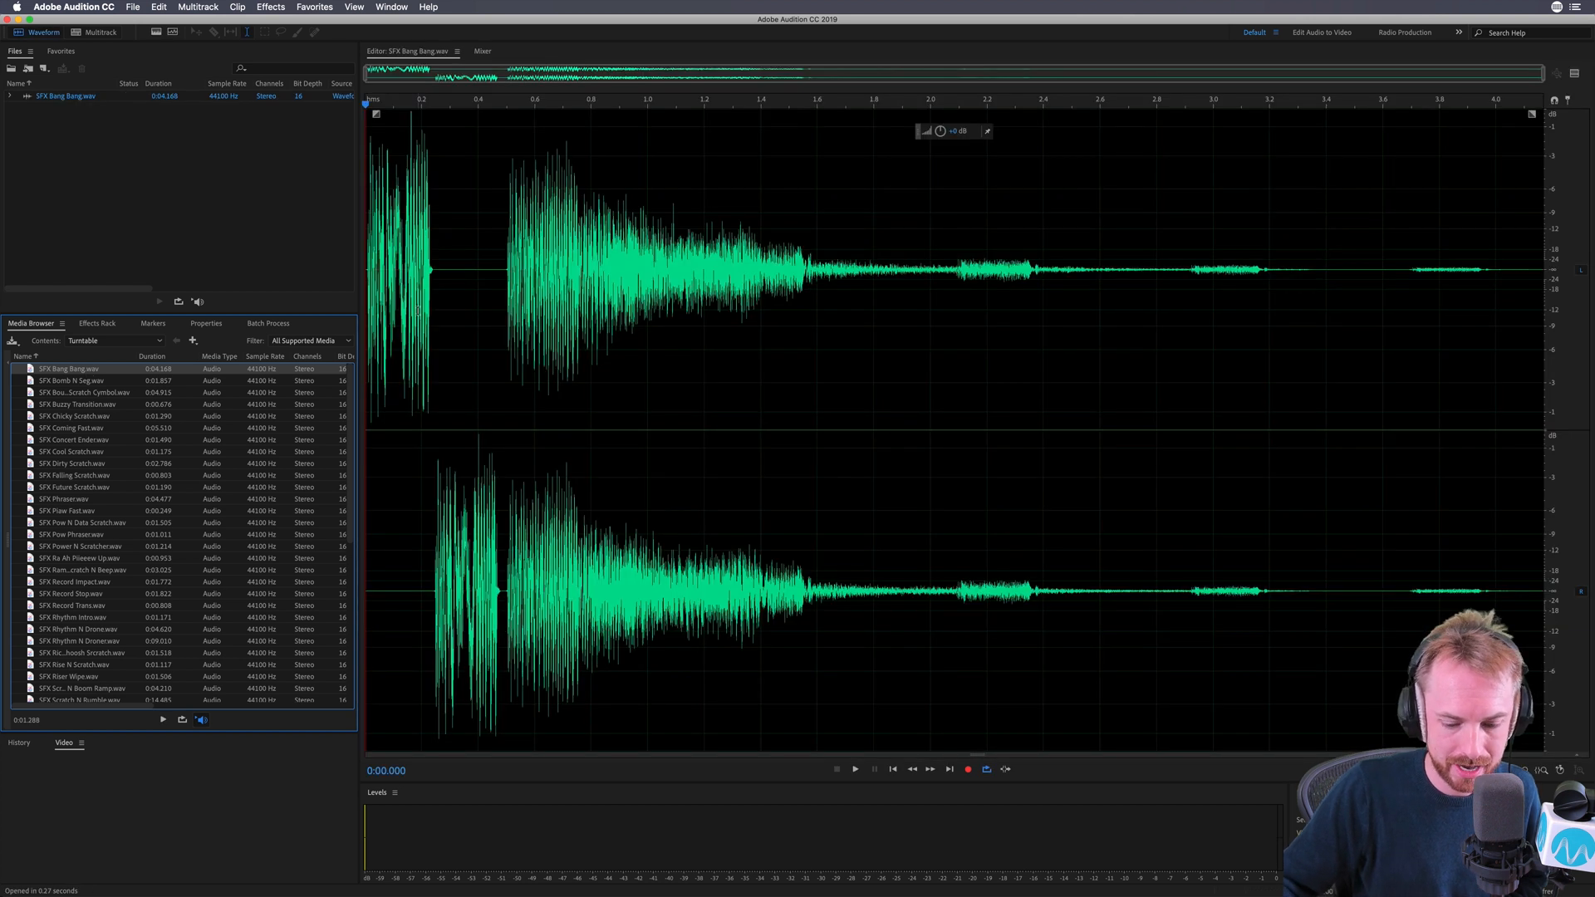
pyautogui.click(854, 770)
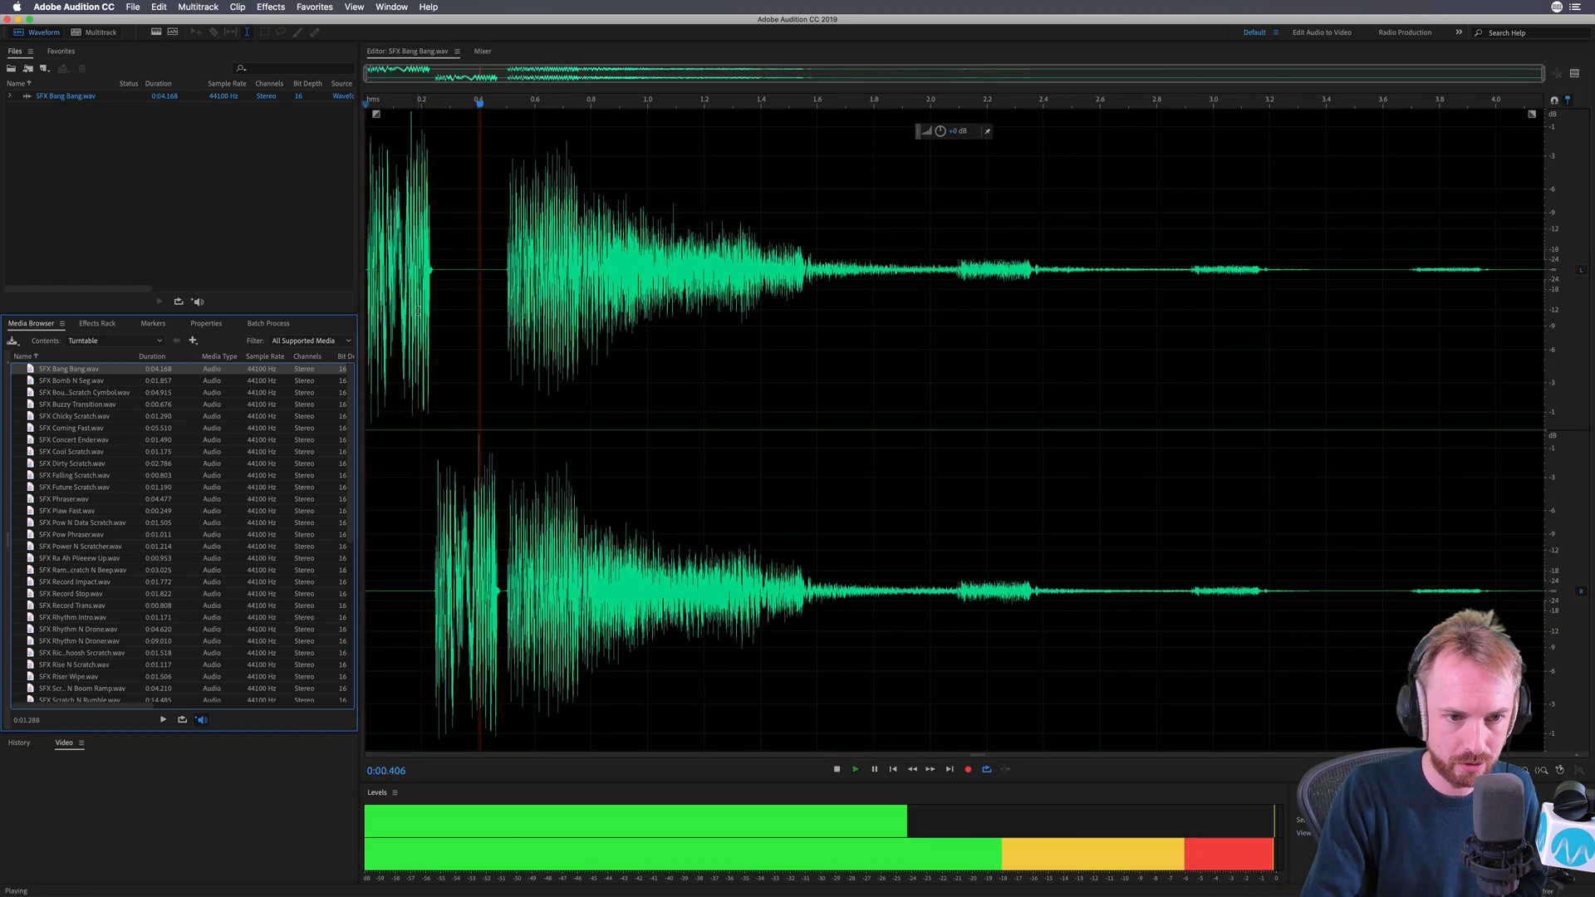
pyautogui.click(836, 768)
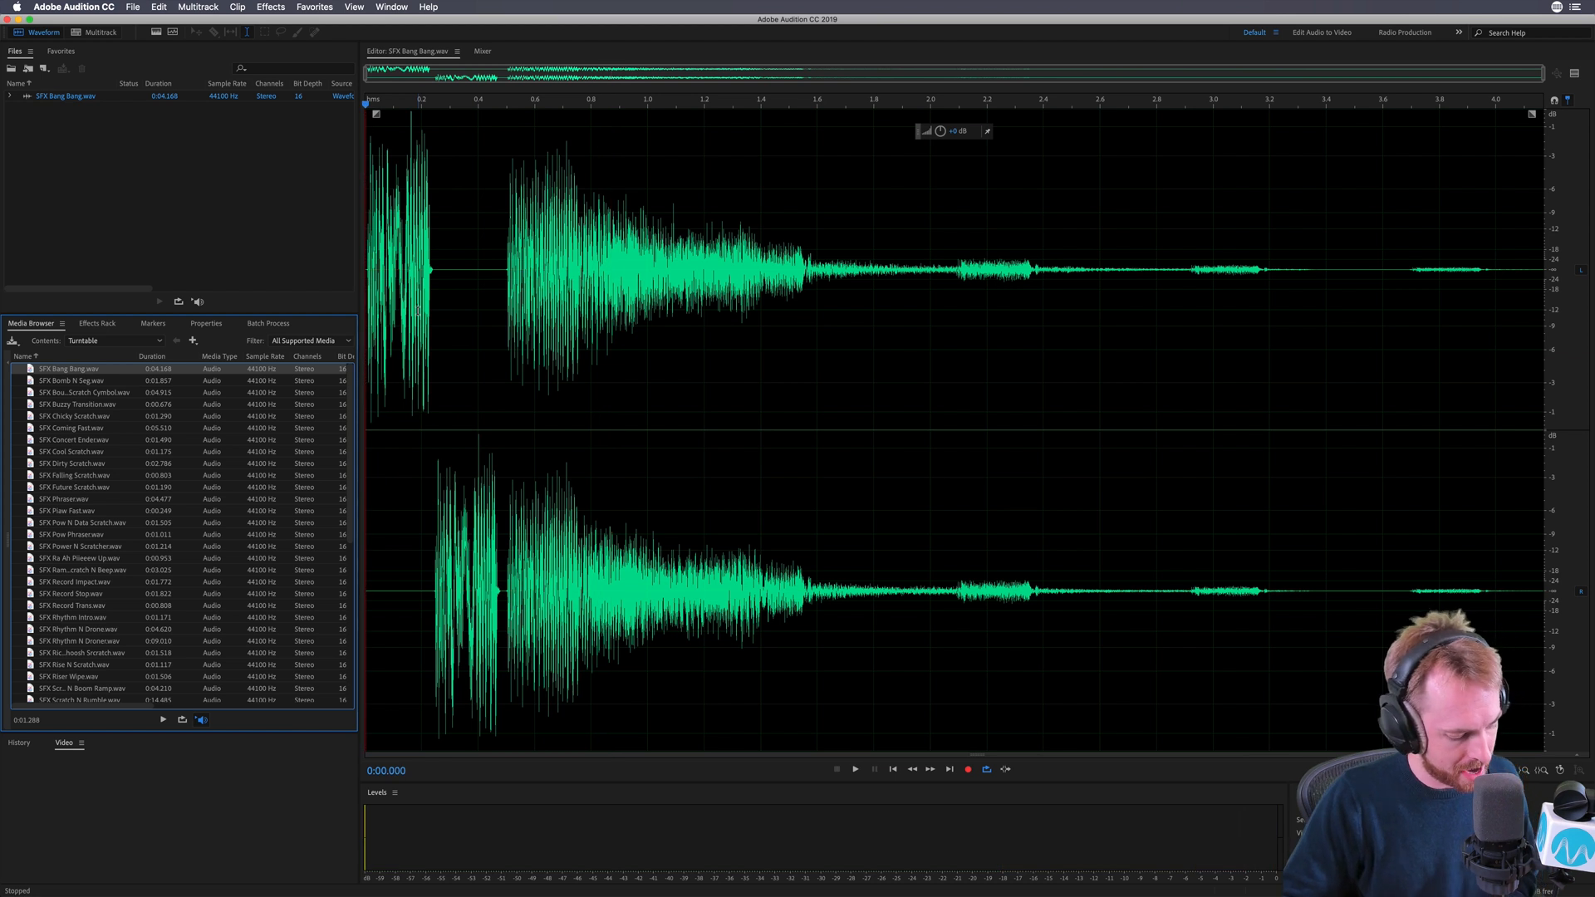
pyautogui.click(854, 769)
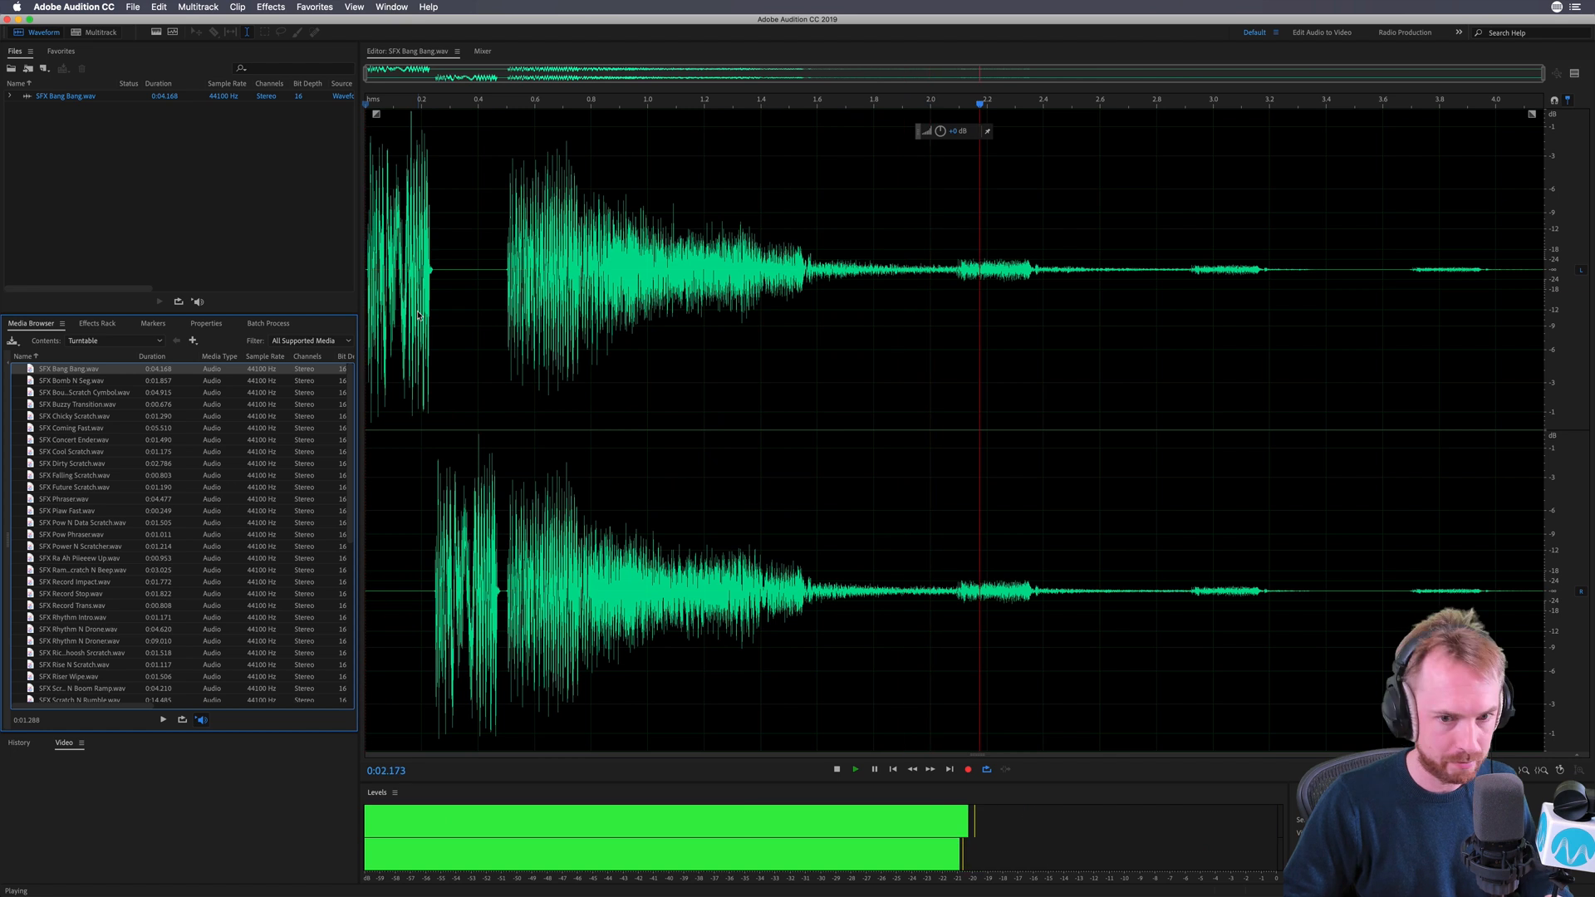
pyautogui.click(836, 770)
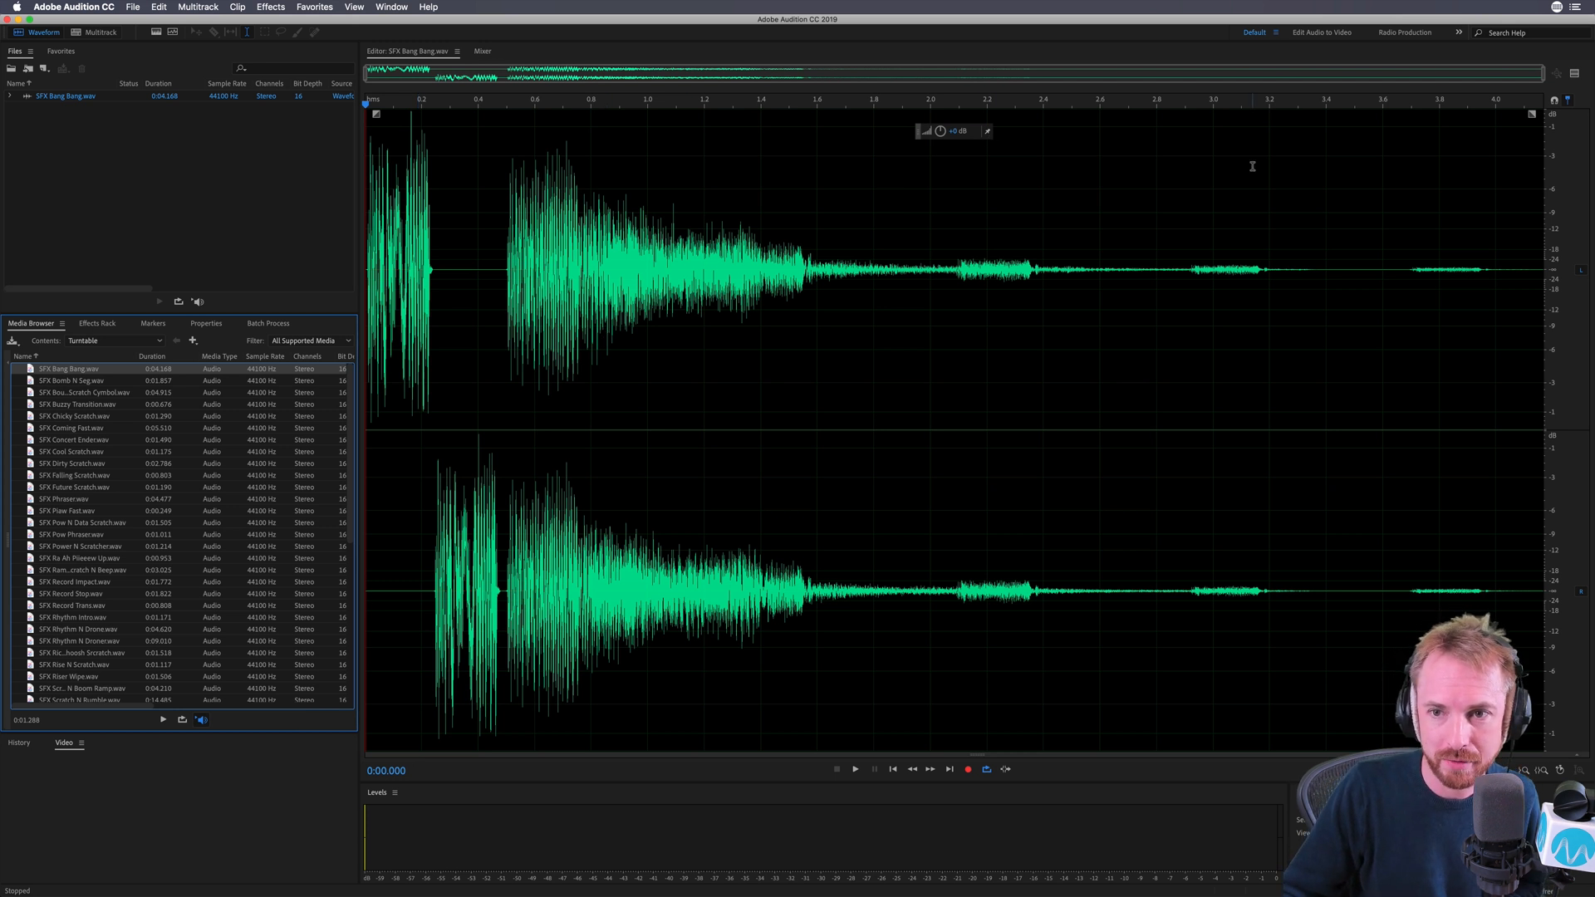
pyautogui.click(1580, 8)
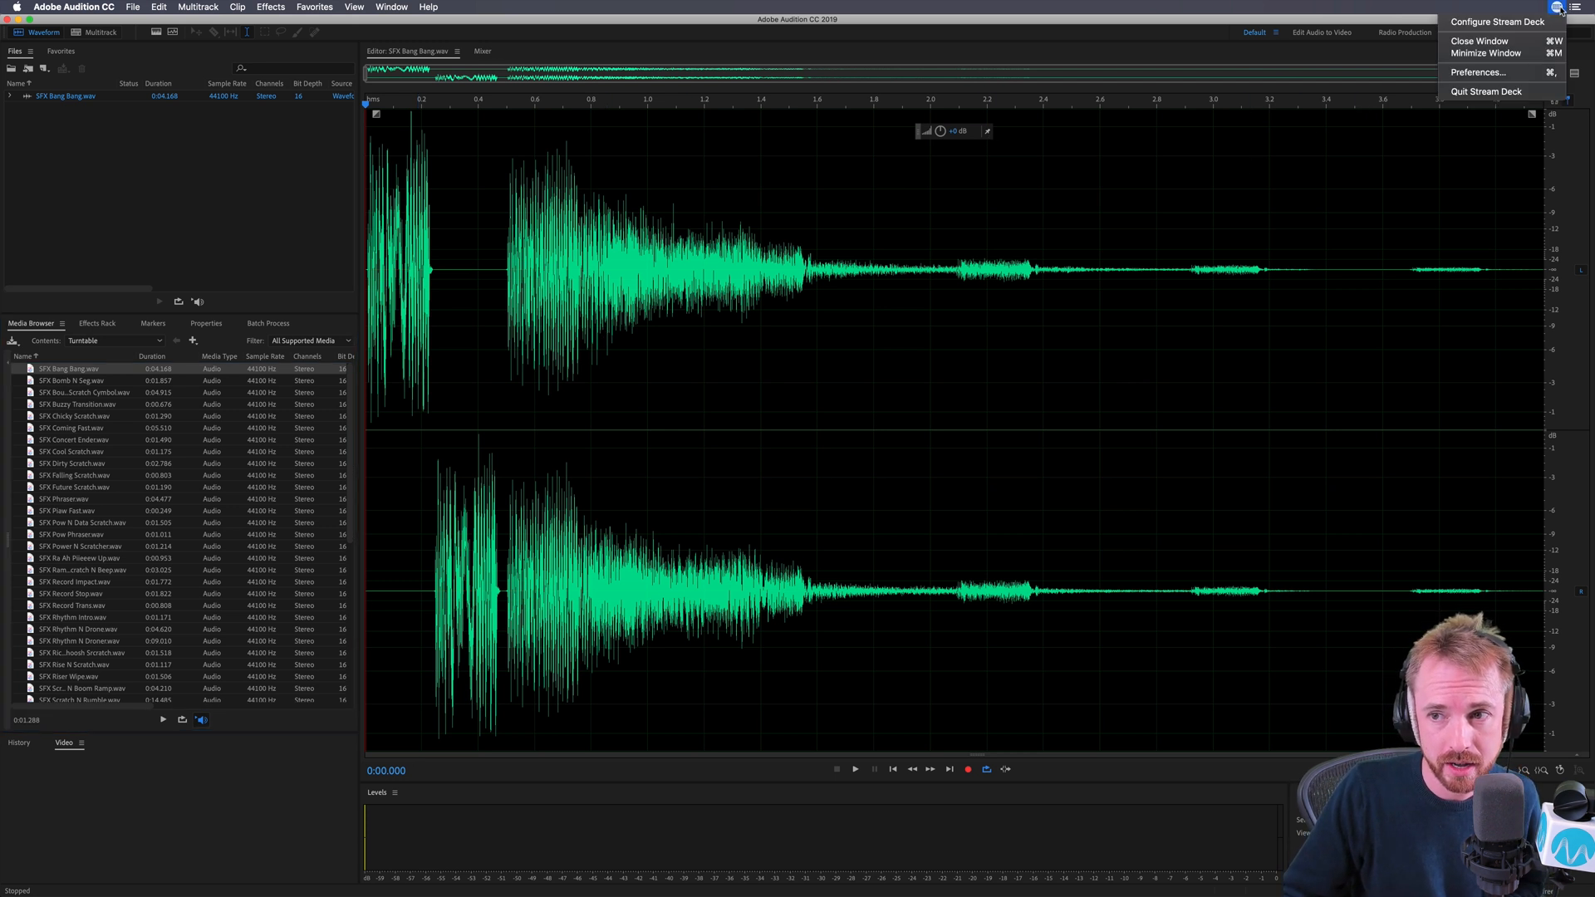
pyautogui.click(1495, 21)
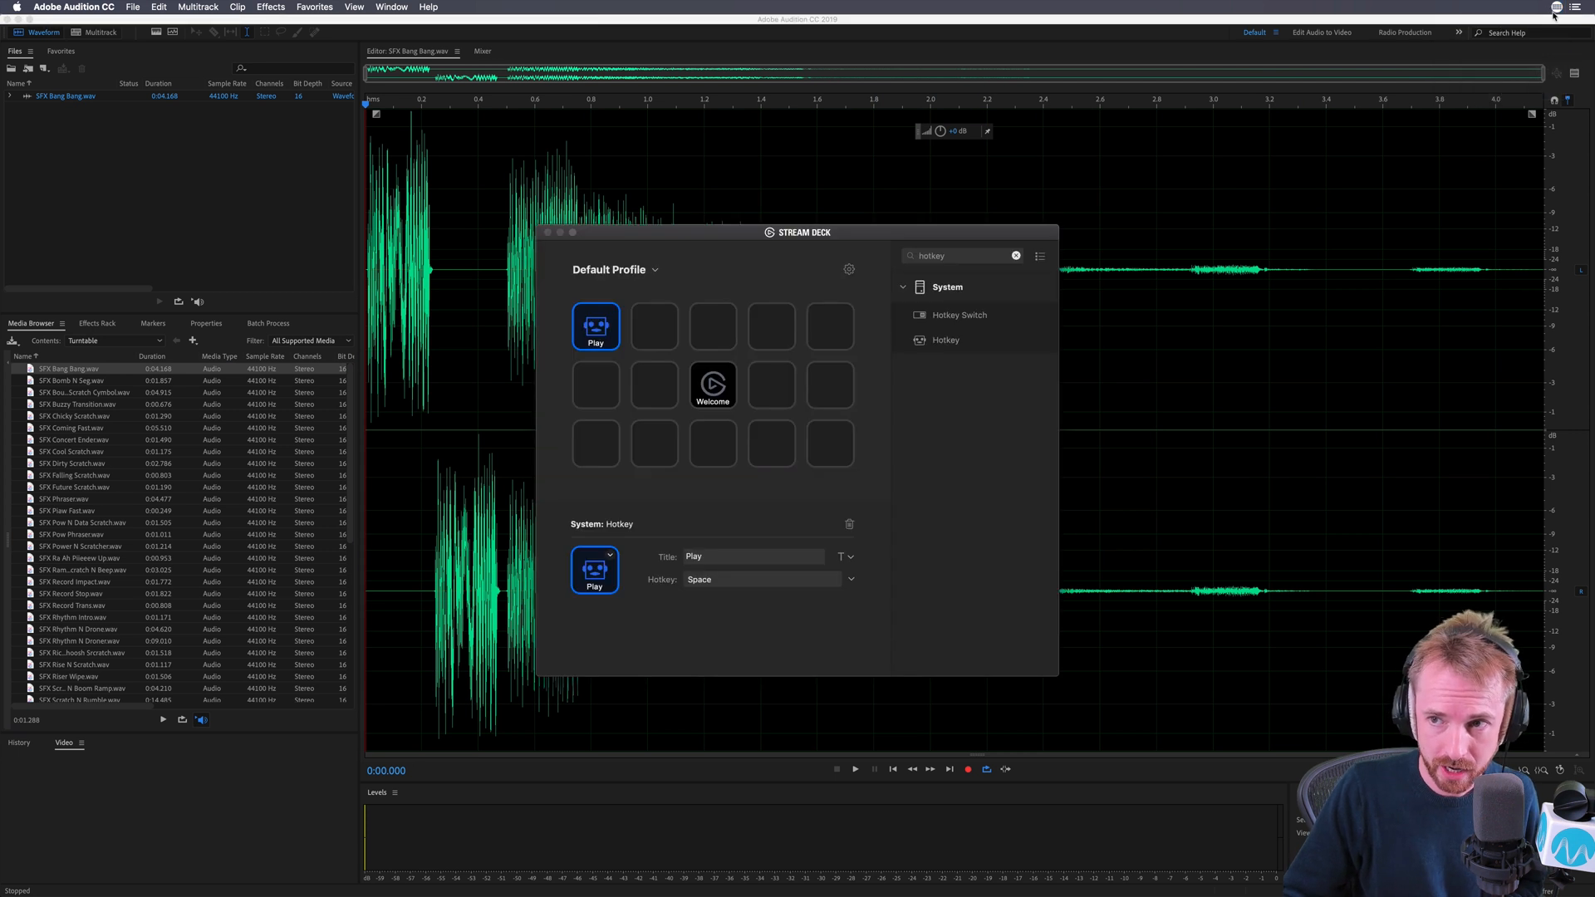
pyautogui.moveTo(930, 48)
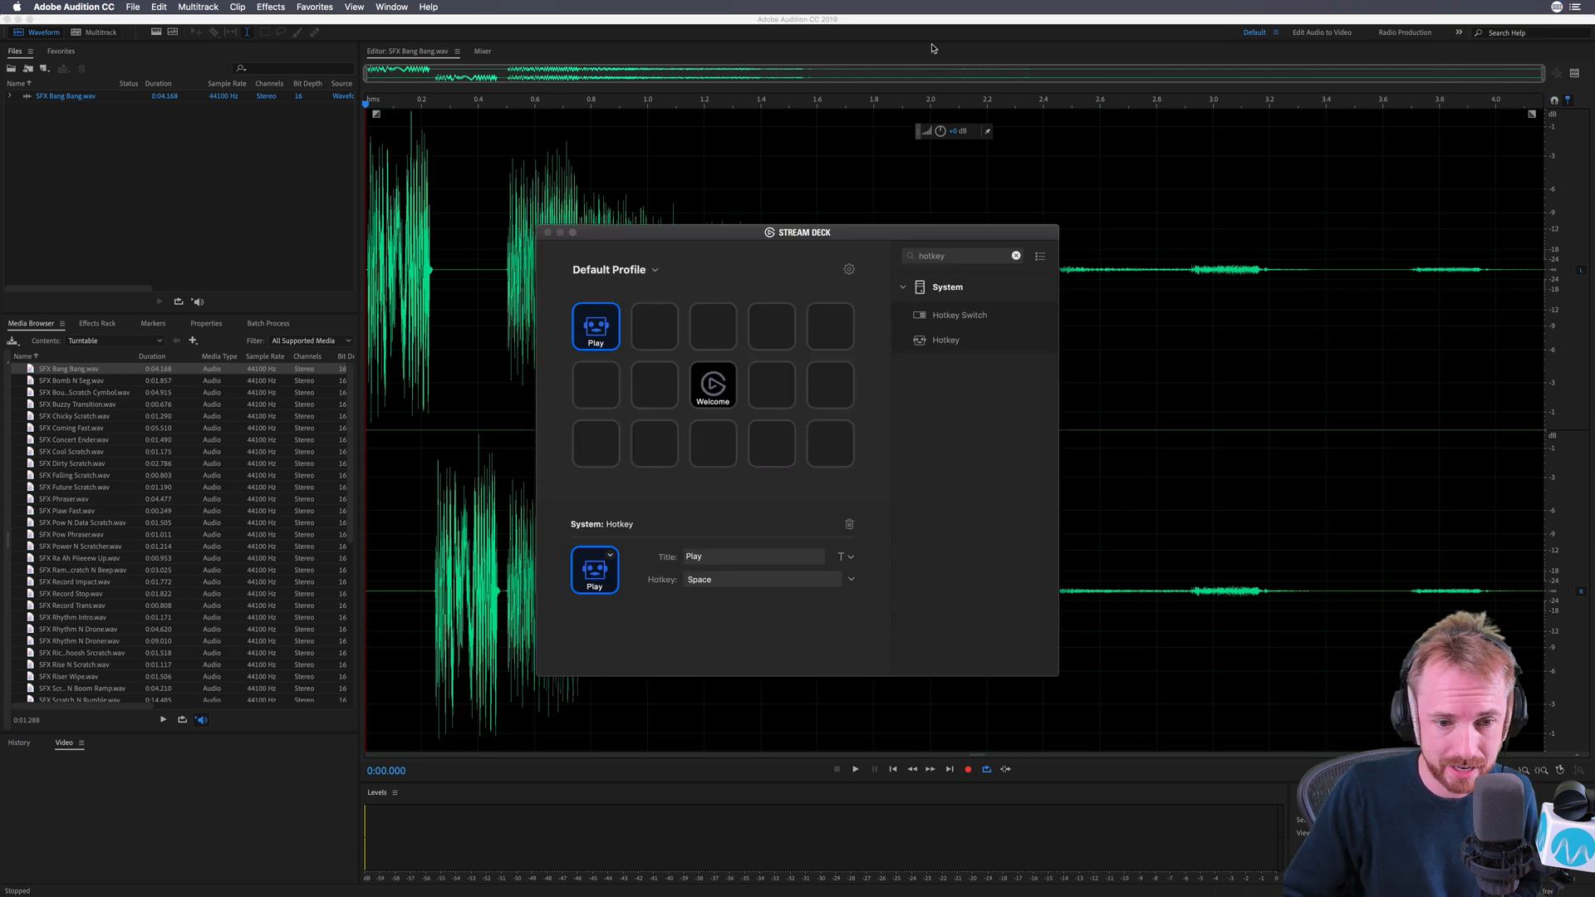
pyautogui.click(655, 327)
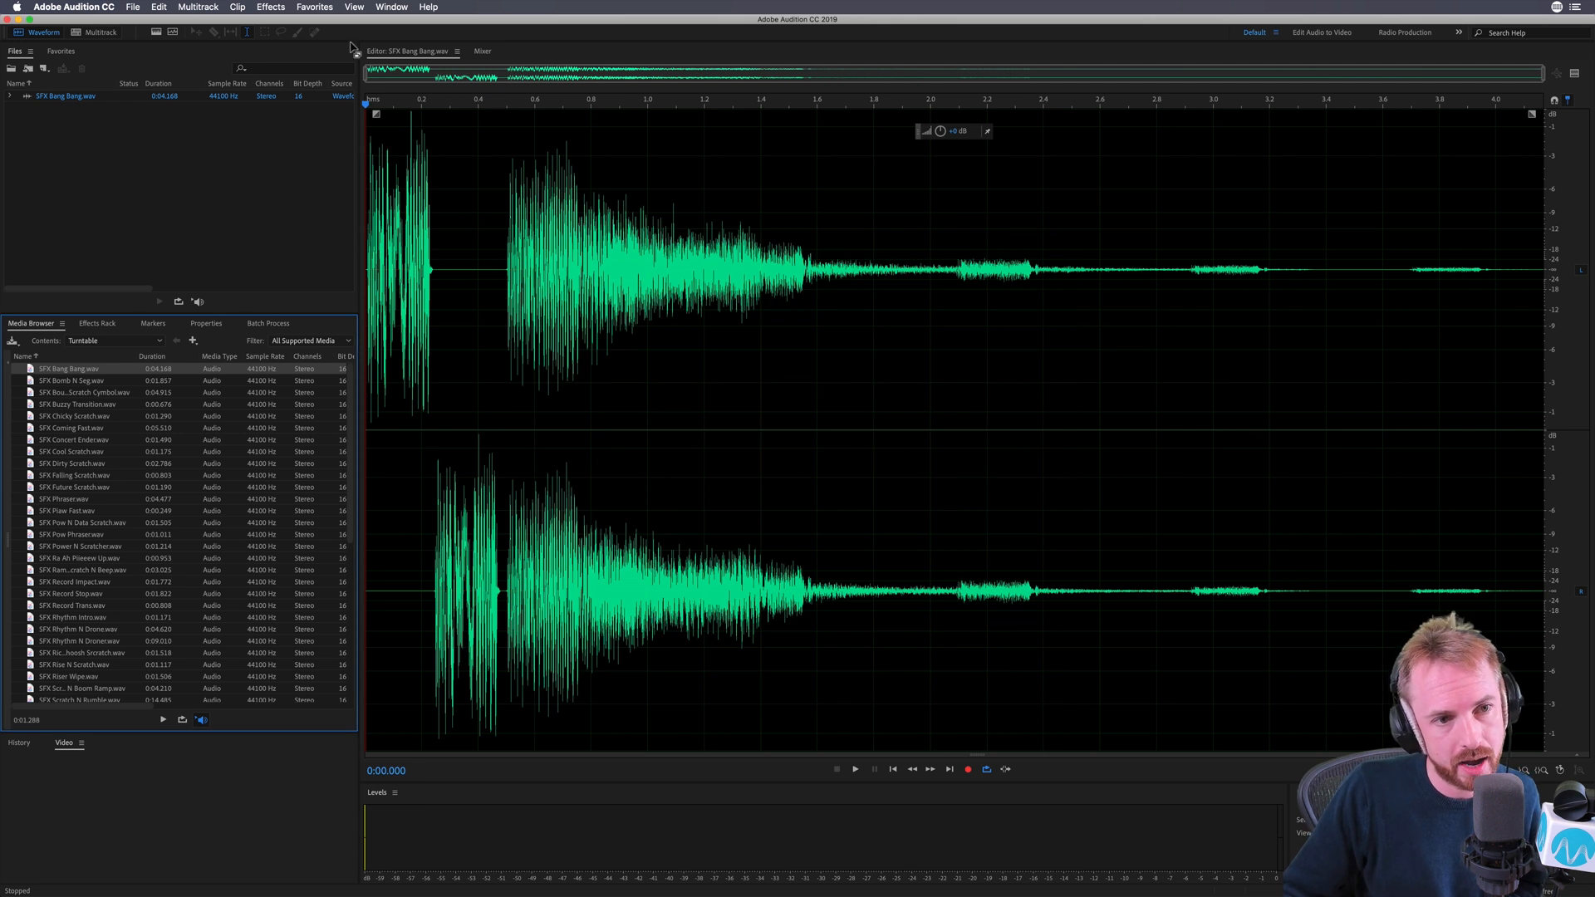
pyautogui.click(314, 7)
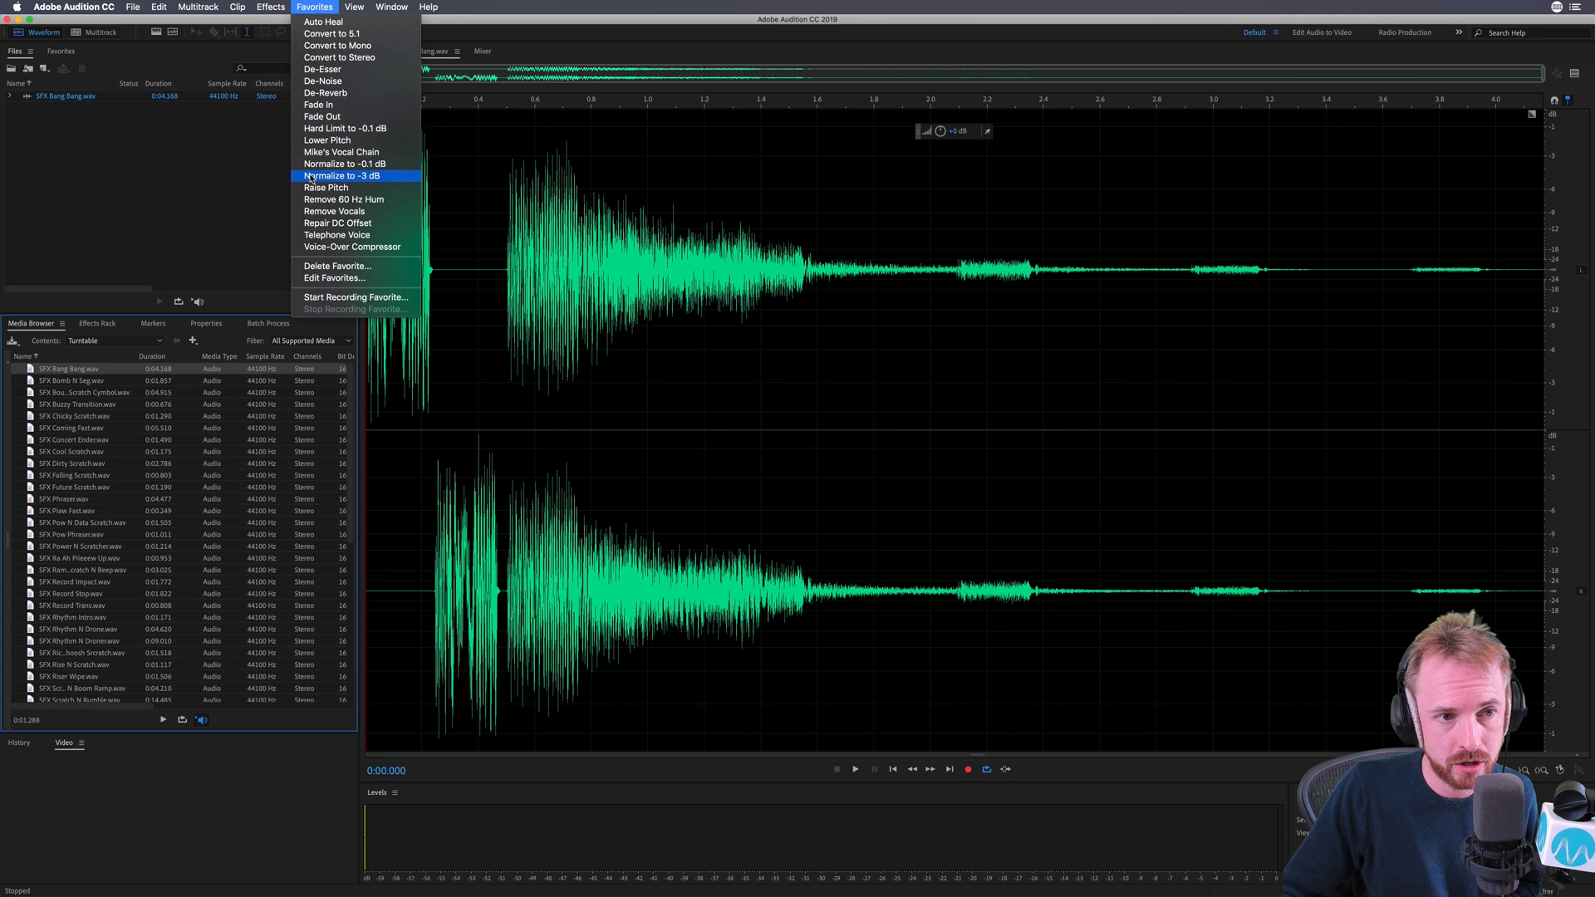
pyautogui.click(158, 7)
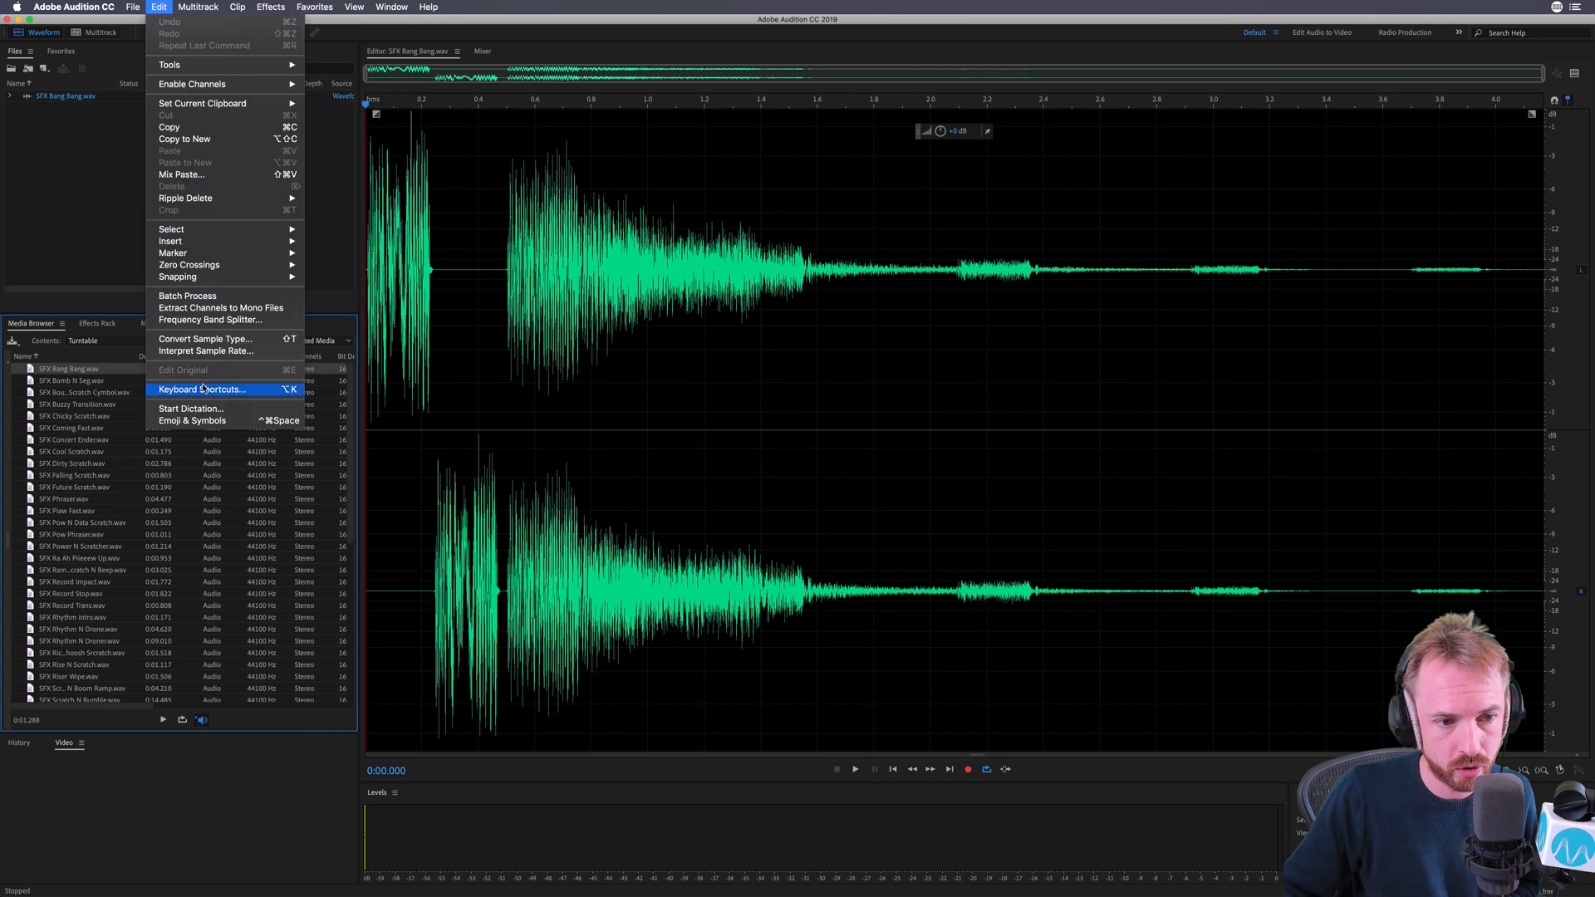
pyautogui.click(201, 389)
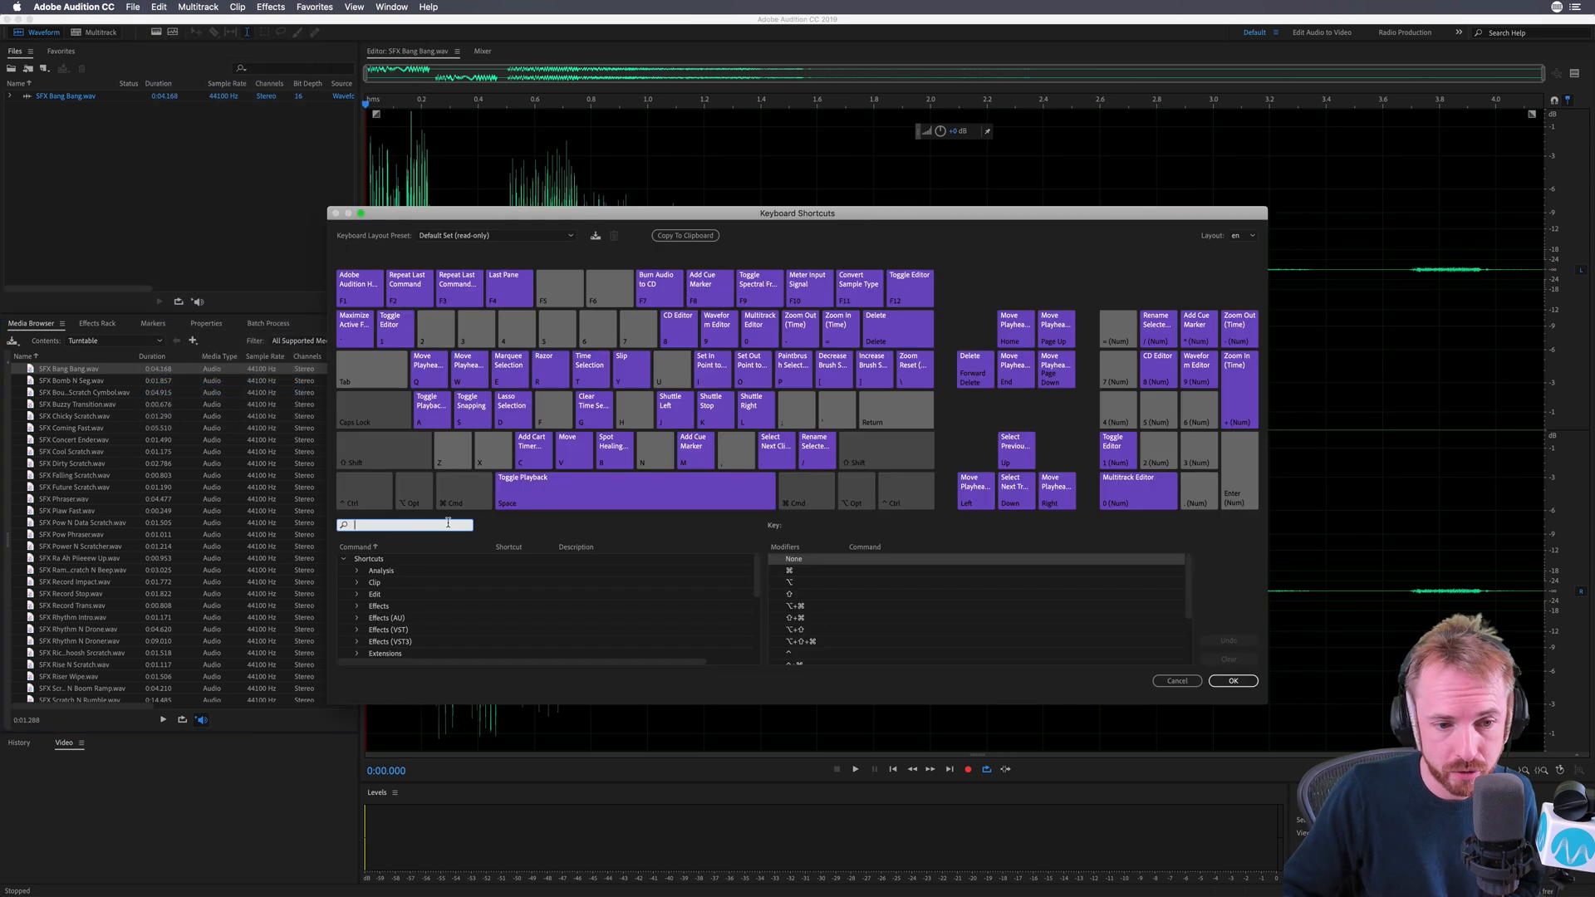
pyautogui.write('normal')
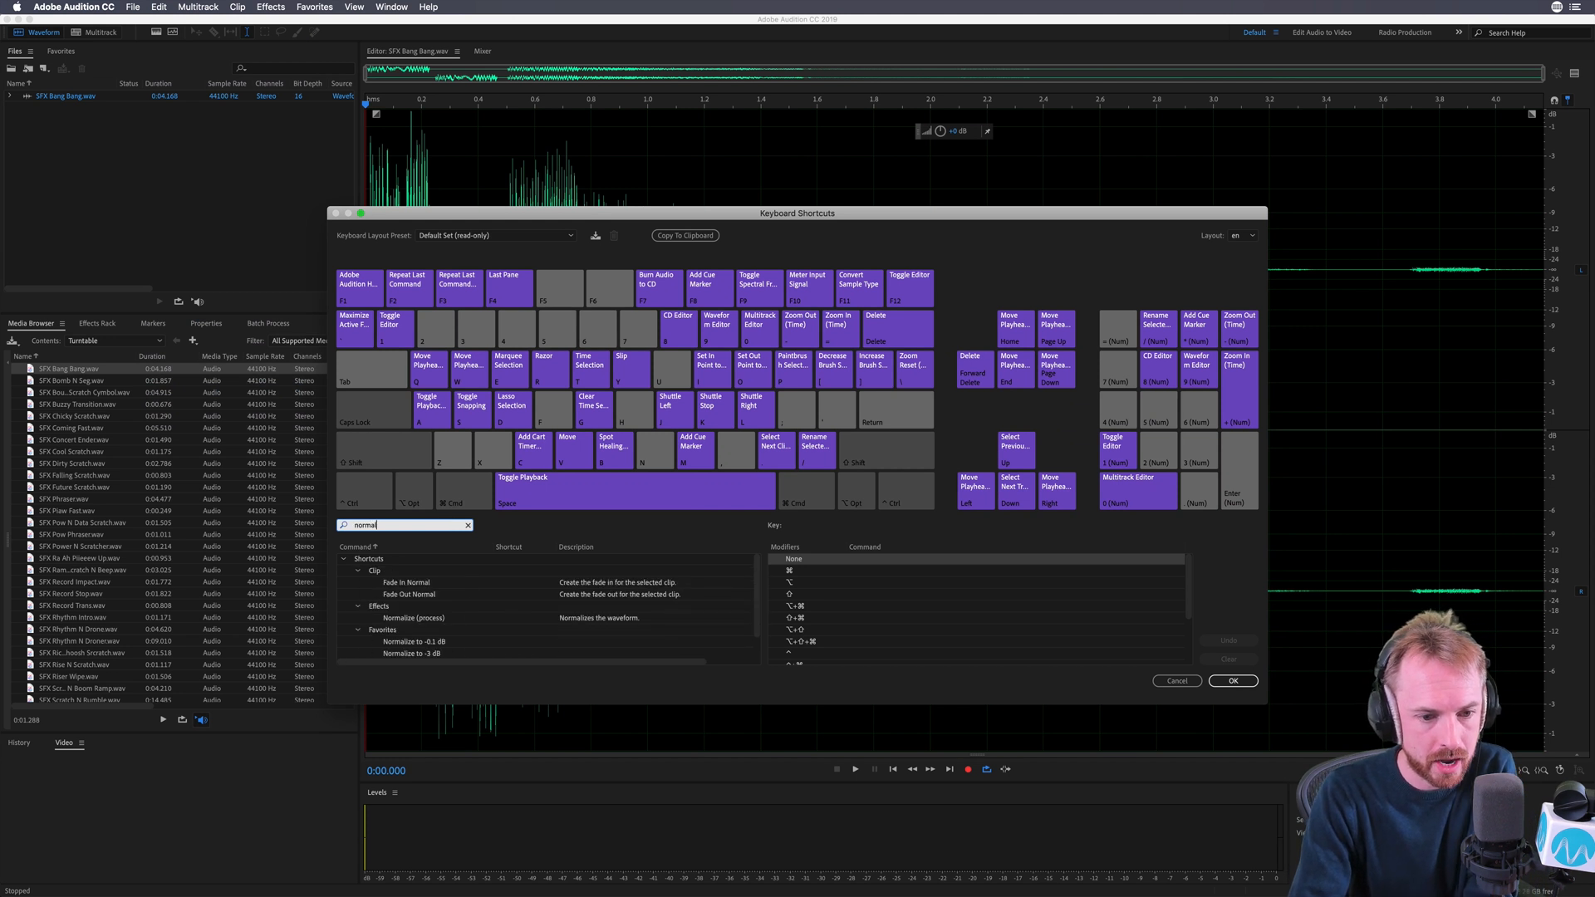
pyautogui.click(407, 653)
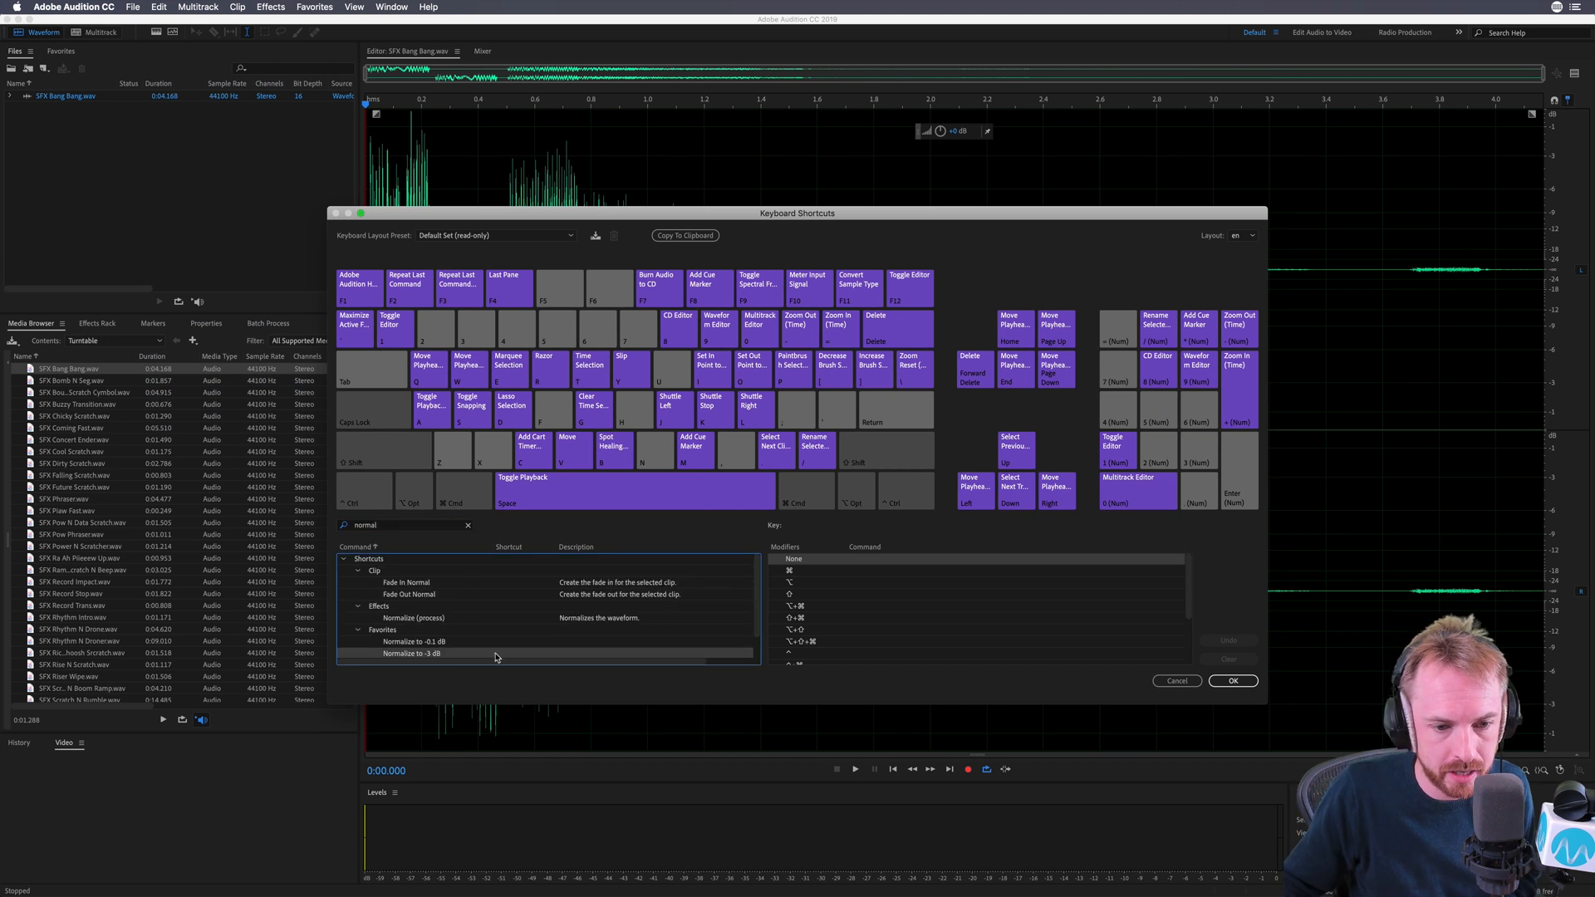
pyautogui.click(498, 655)
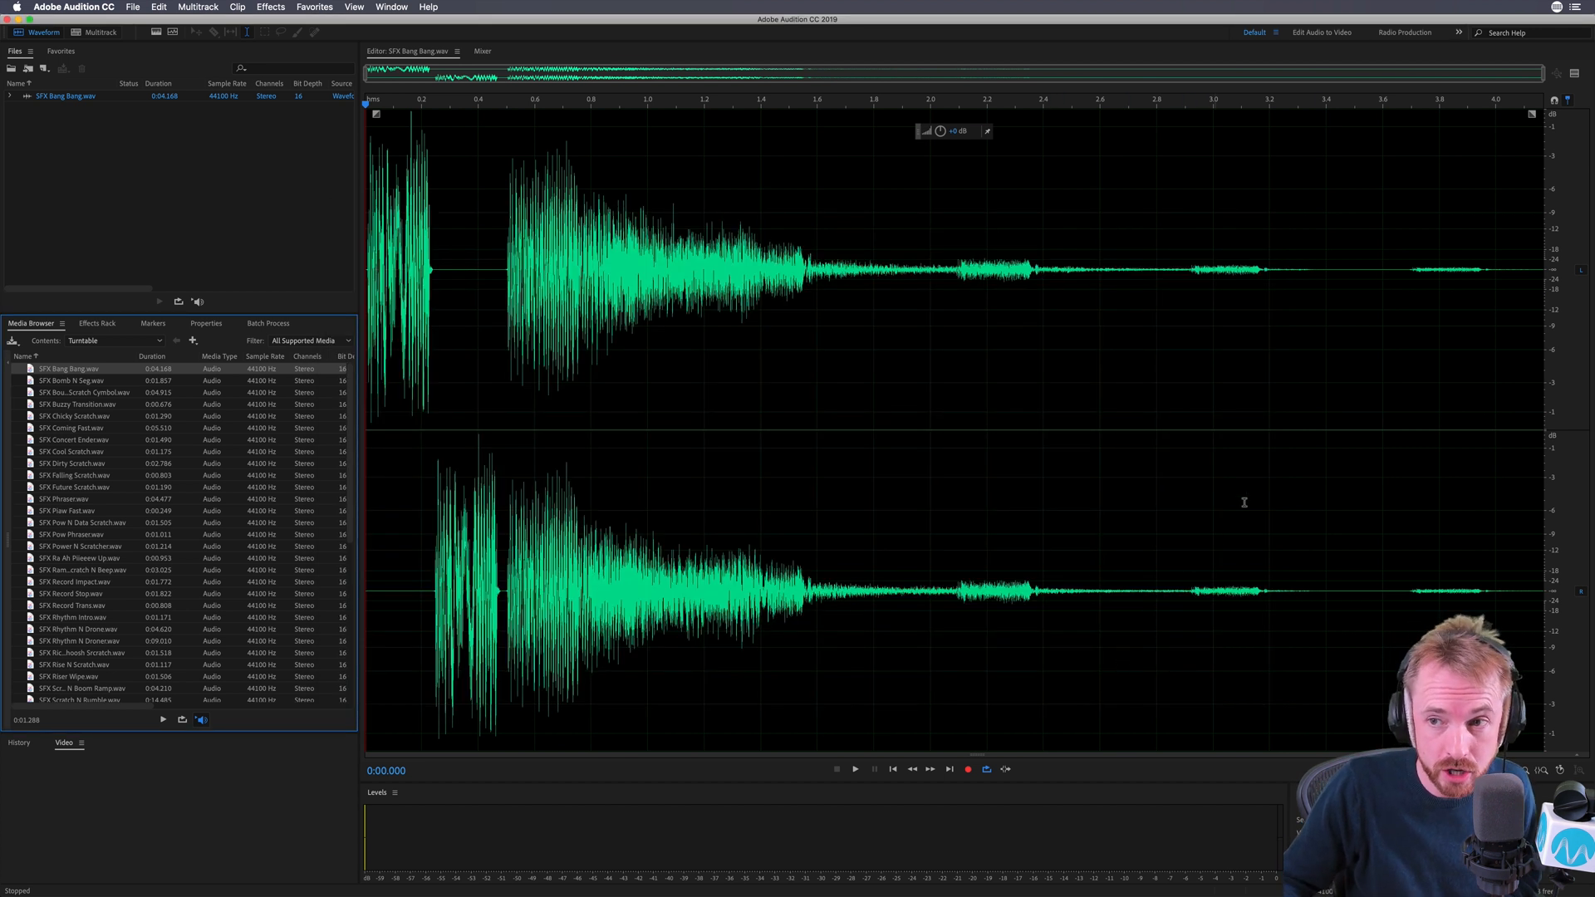
pyautogui.moveTo(1235, 174)
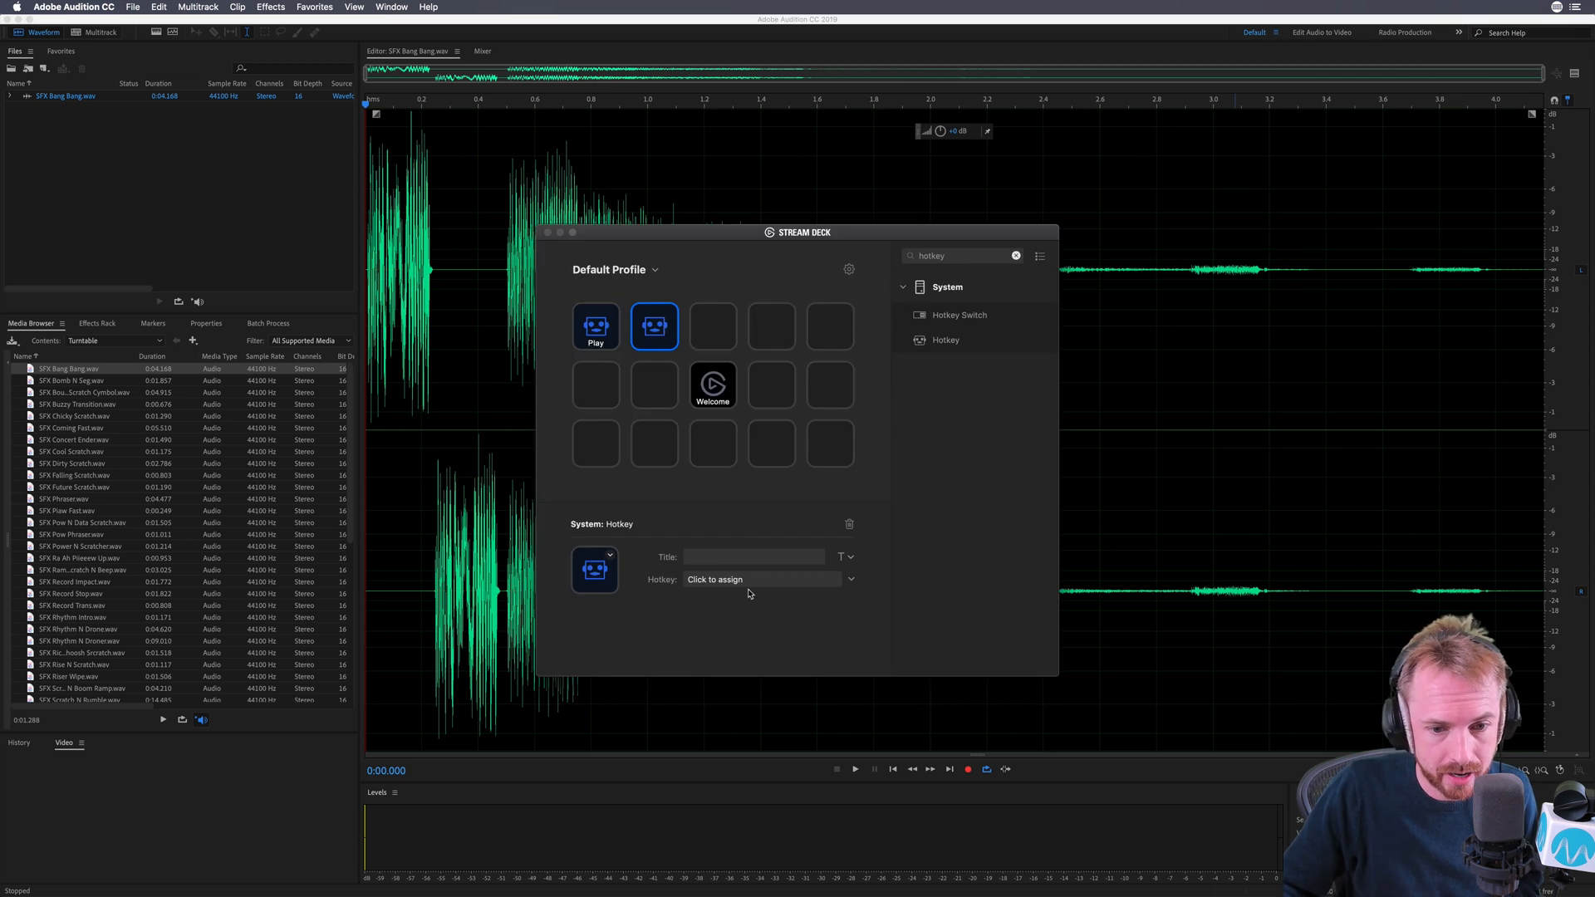
# Step: Make the second key send Control-Command-N, title it 'Normalize', and close the Stream Deck window
pyautogui.click(761, 579)
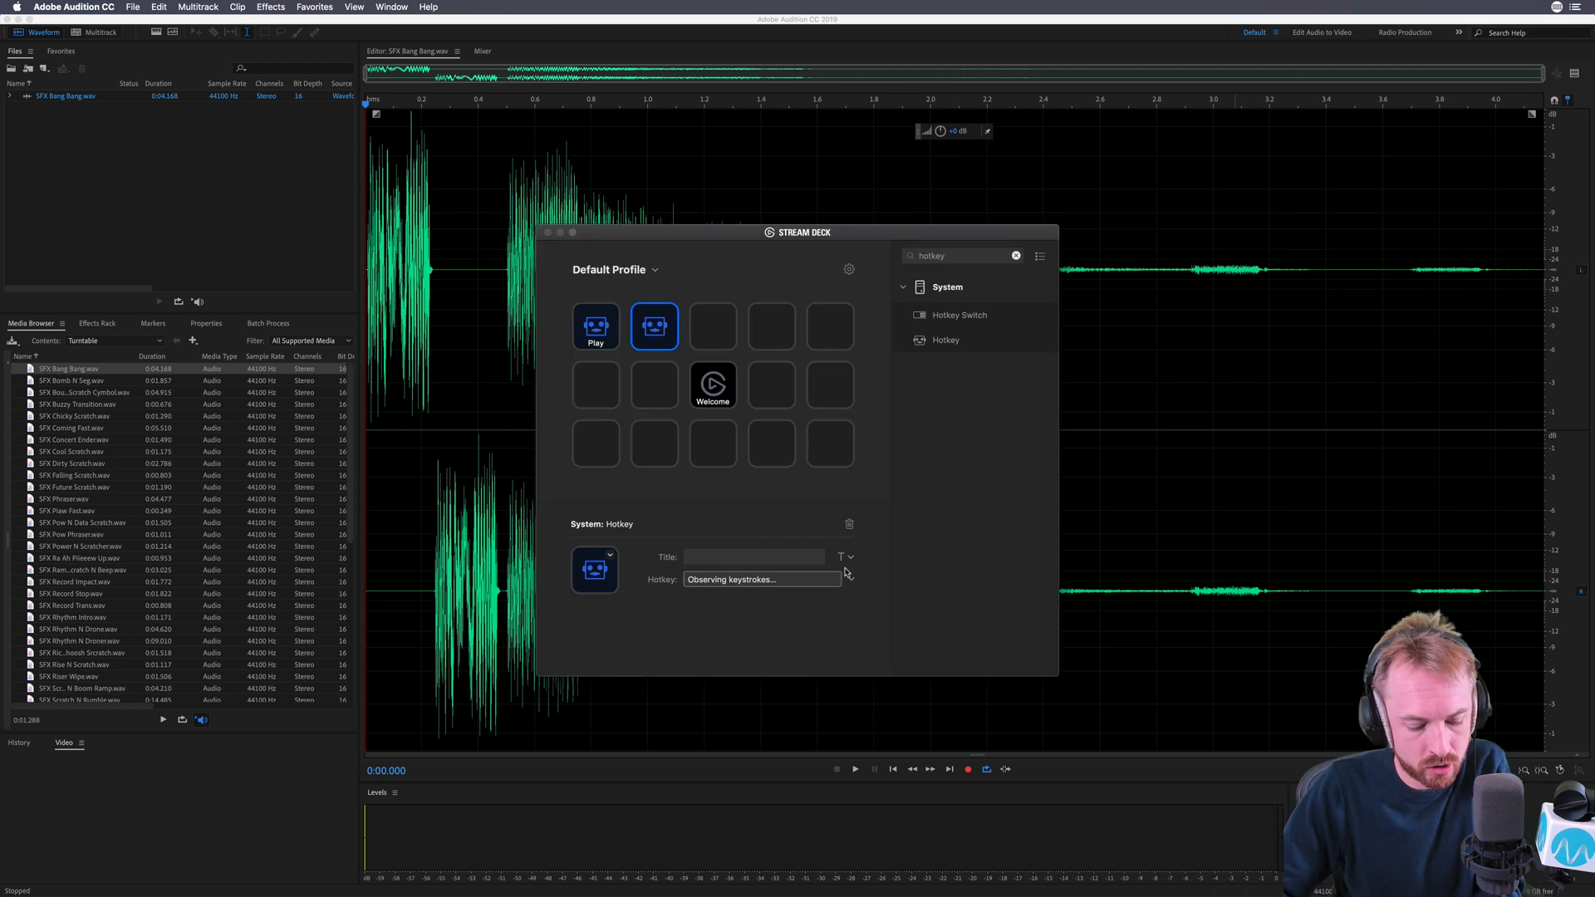
pyautogui.press('cmd+ctrl')
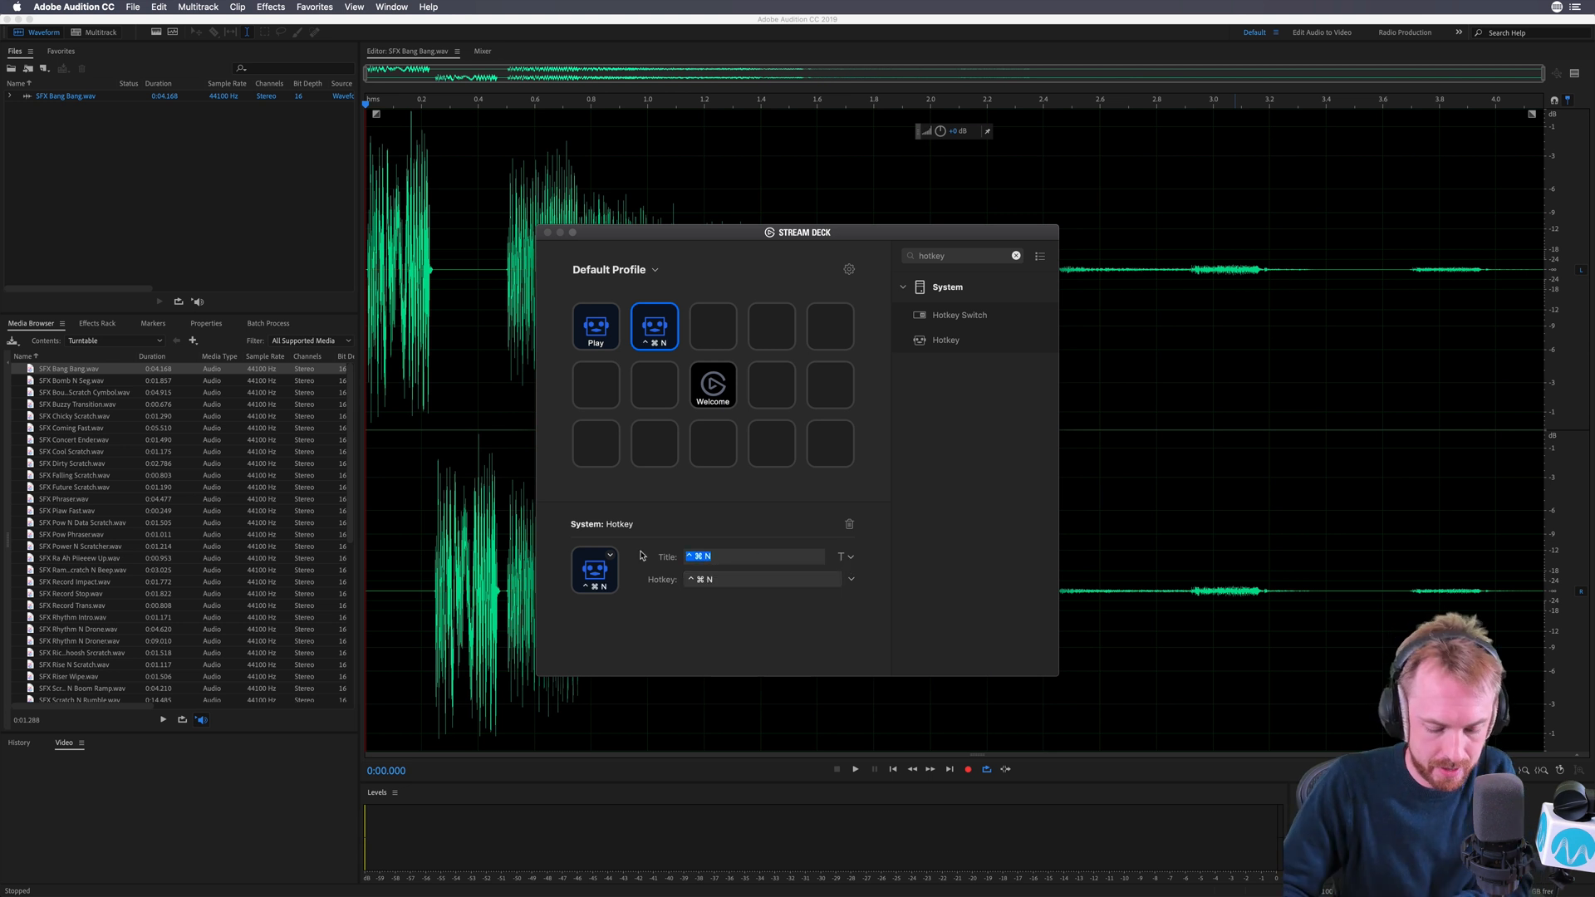
pyautogui.write('Normalize')
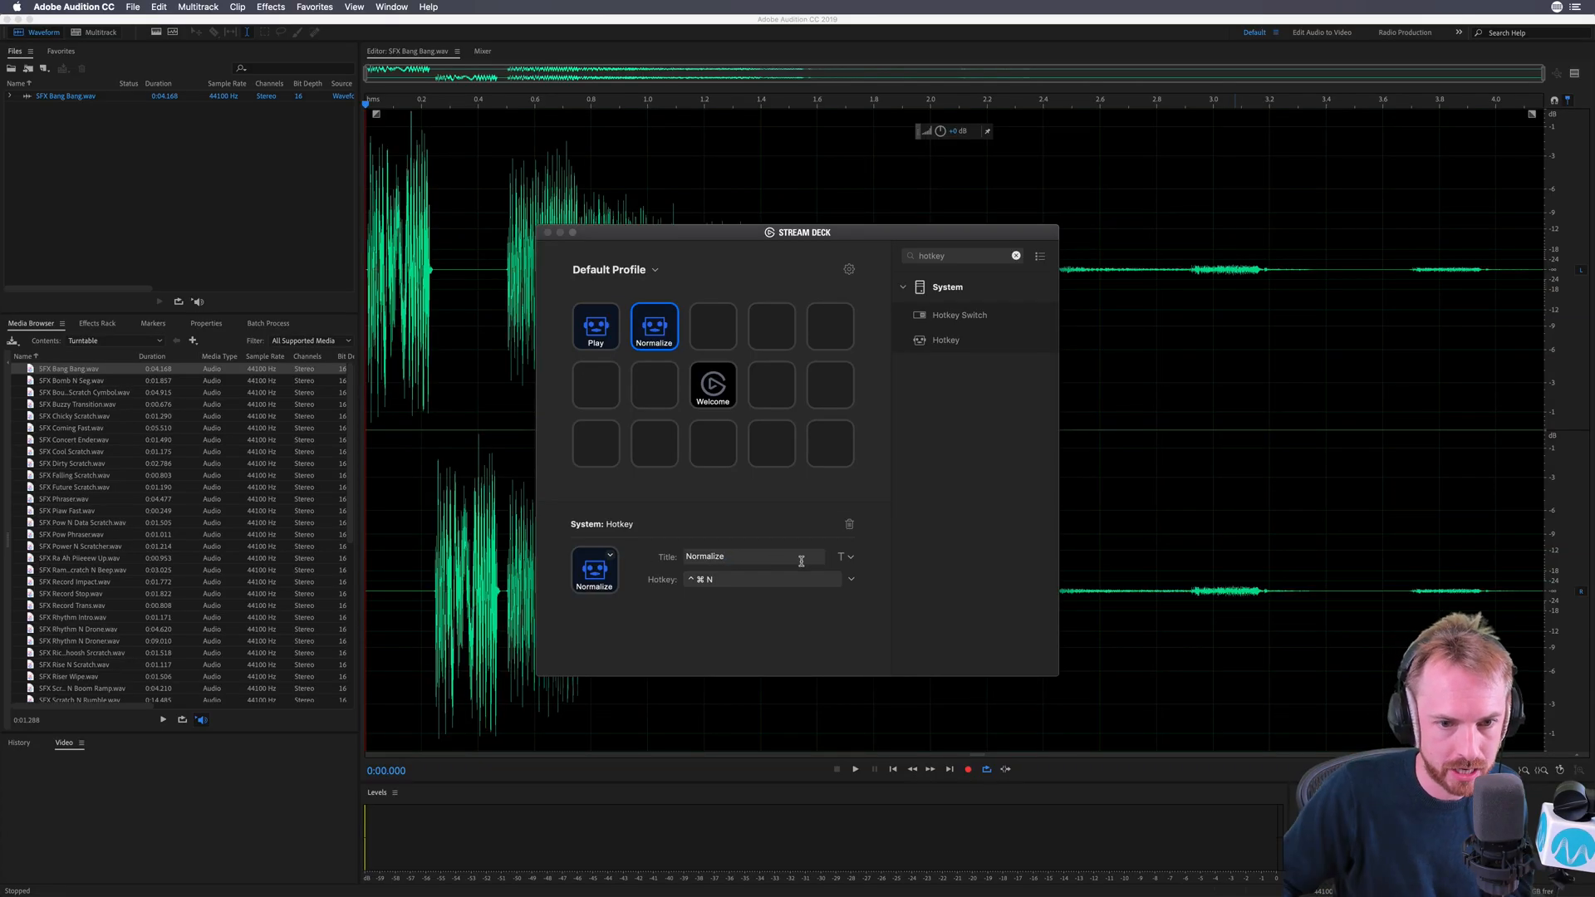
pyautogui.moveTo(916, 575)
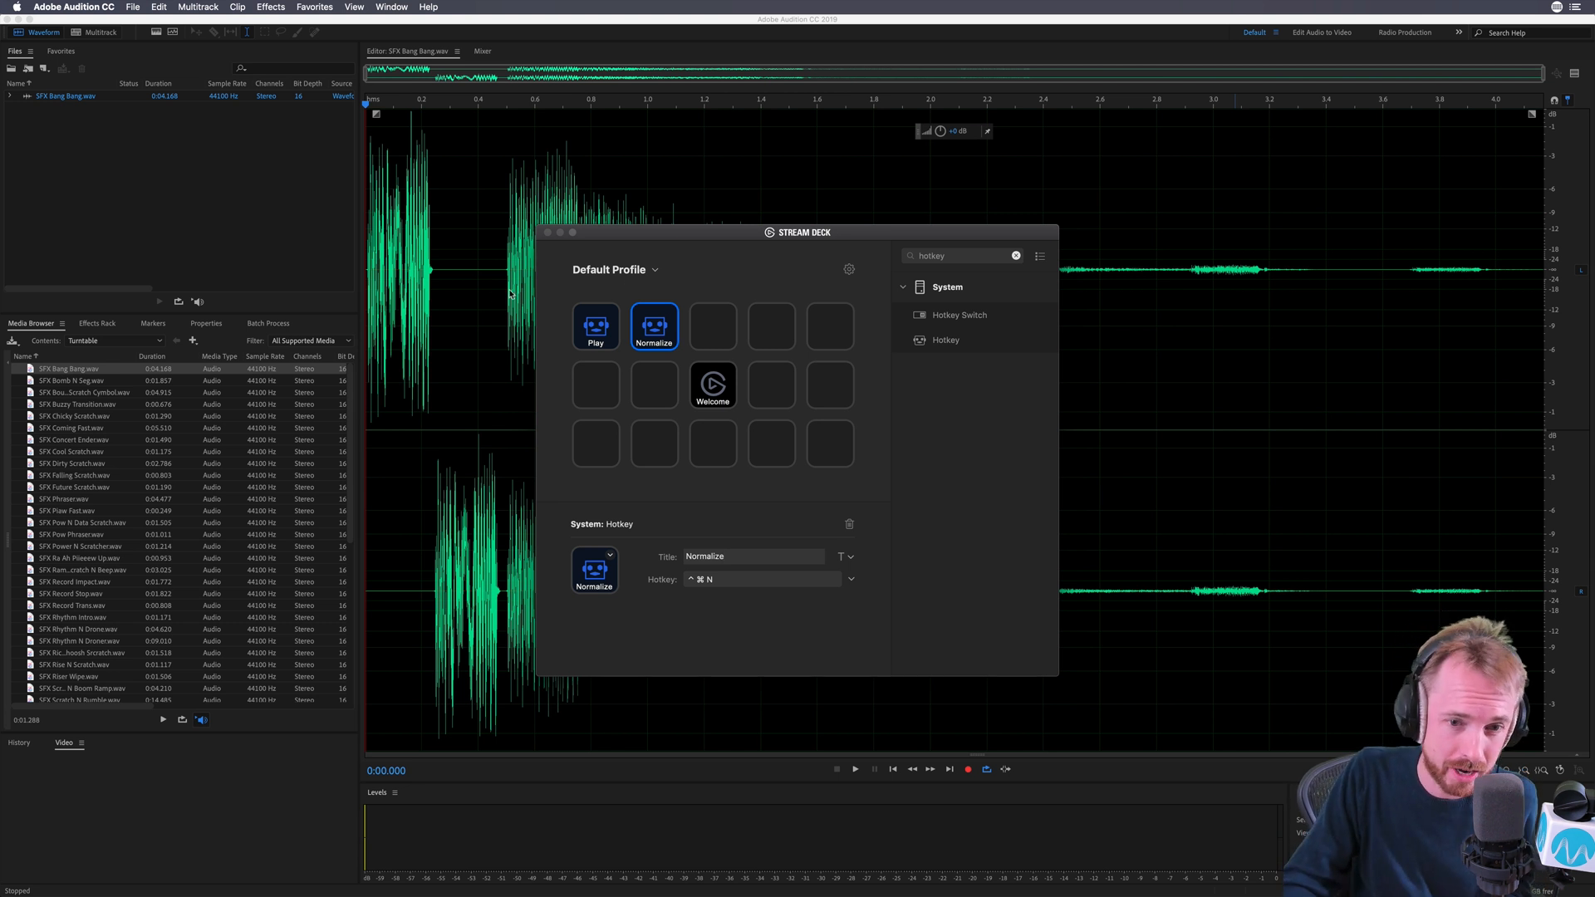
pyautogui.click(655, 328)
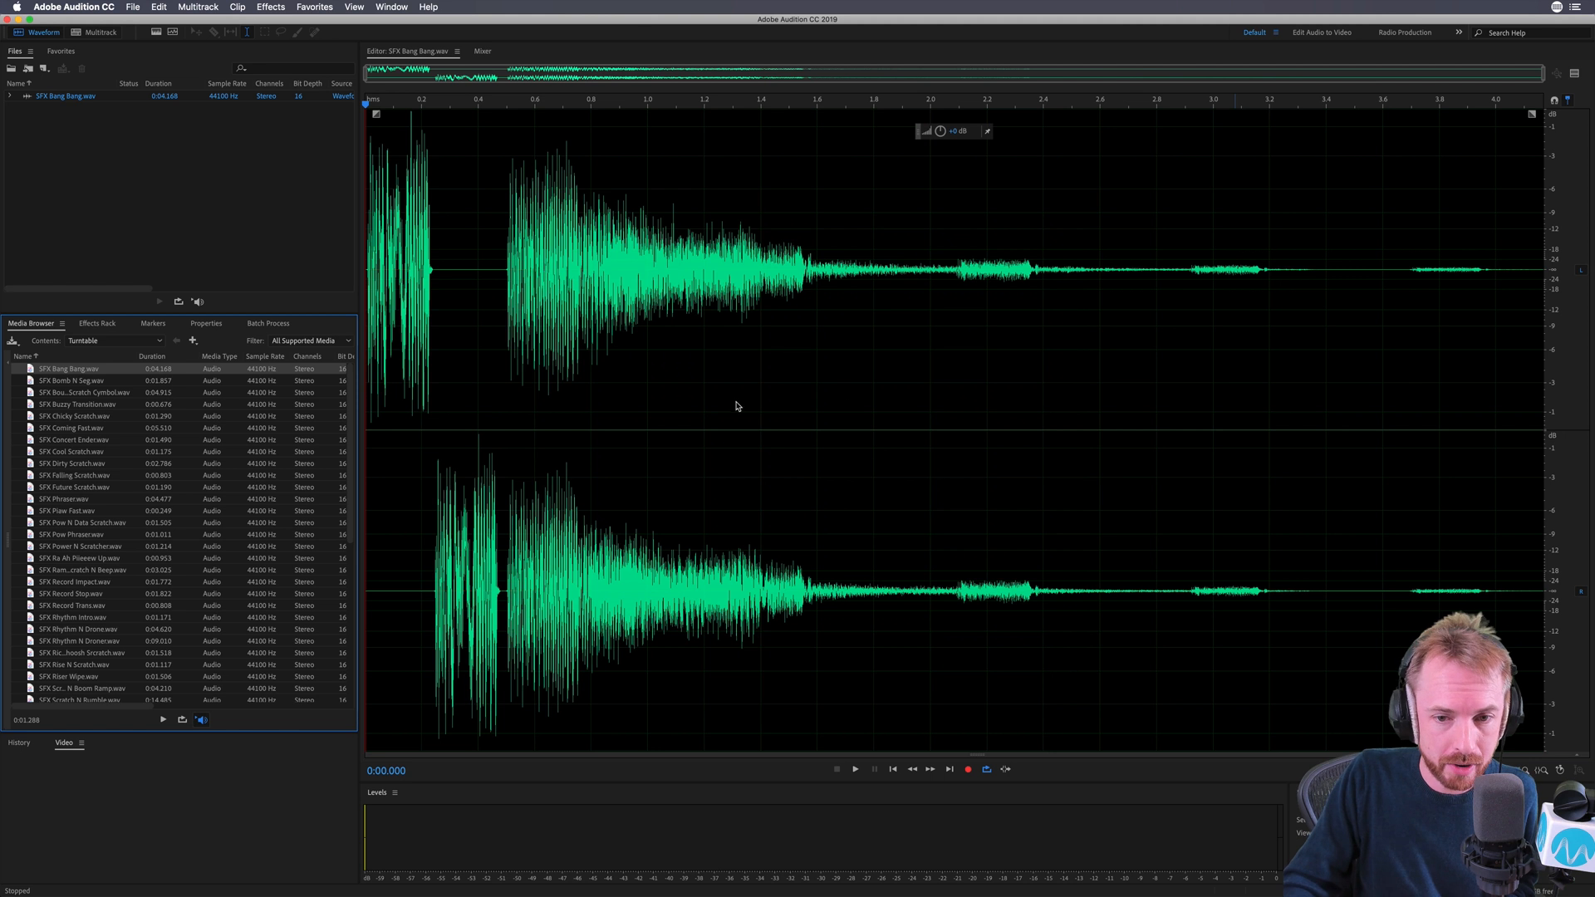